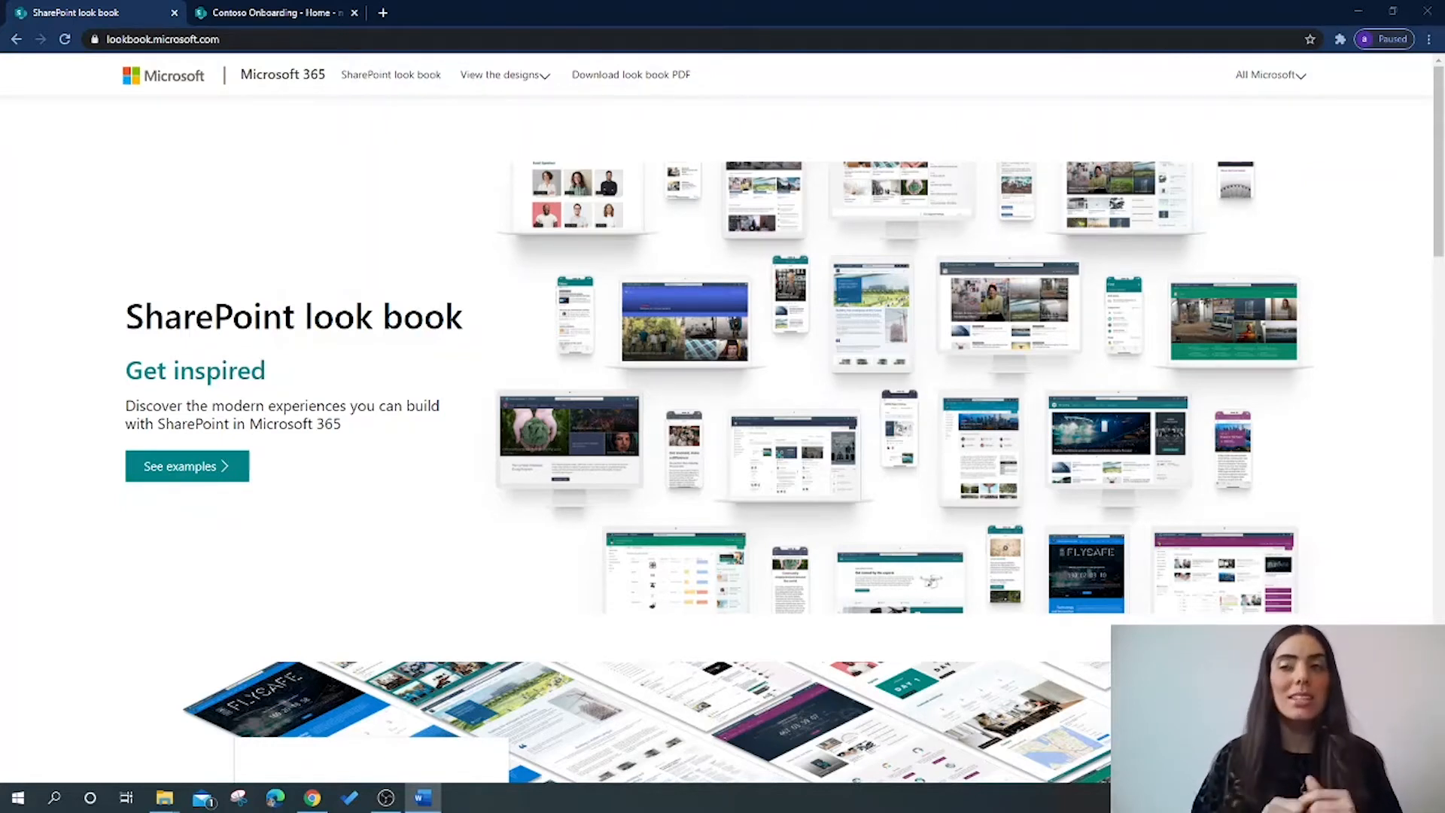
pyautogui.moveTo(958, 333)
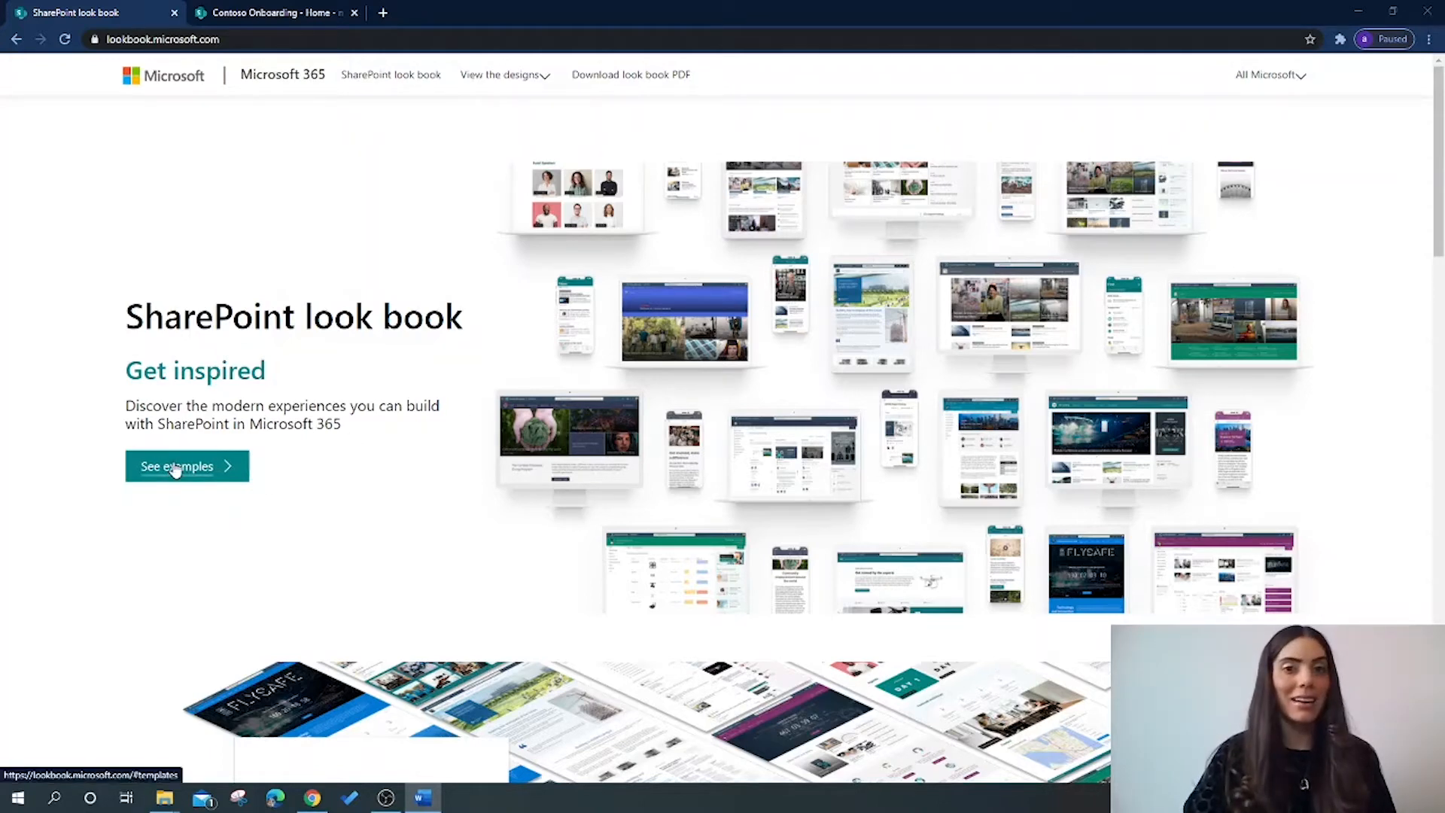
# Browse the example gallery's Department, Team and Community designs, ending on Solutions designs
pyautogui.click(175, 467)
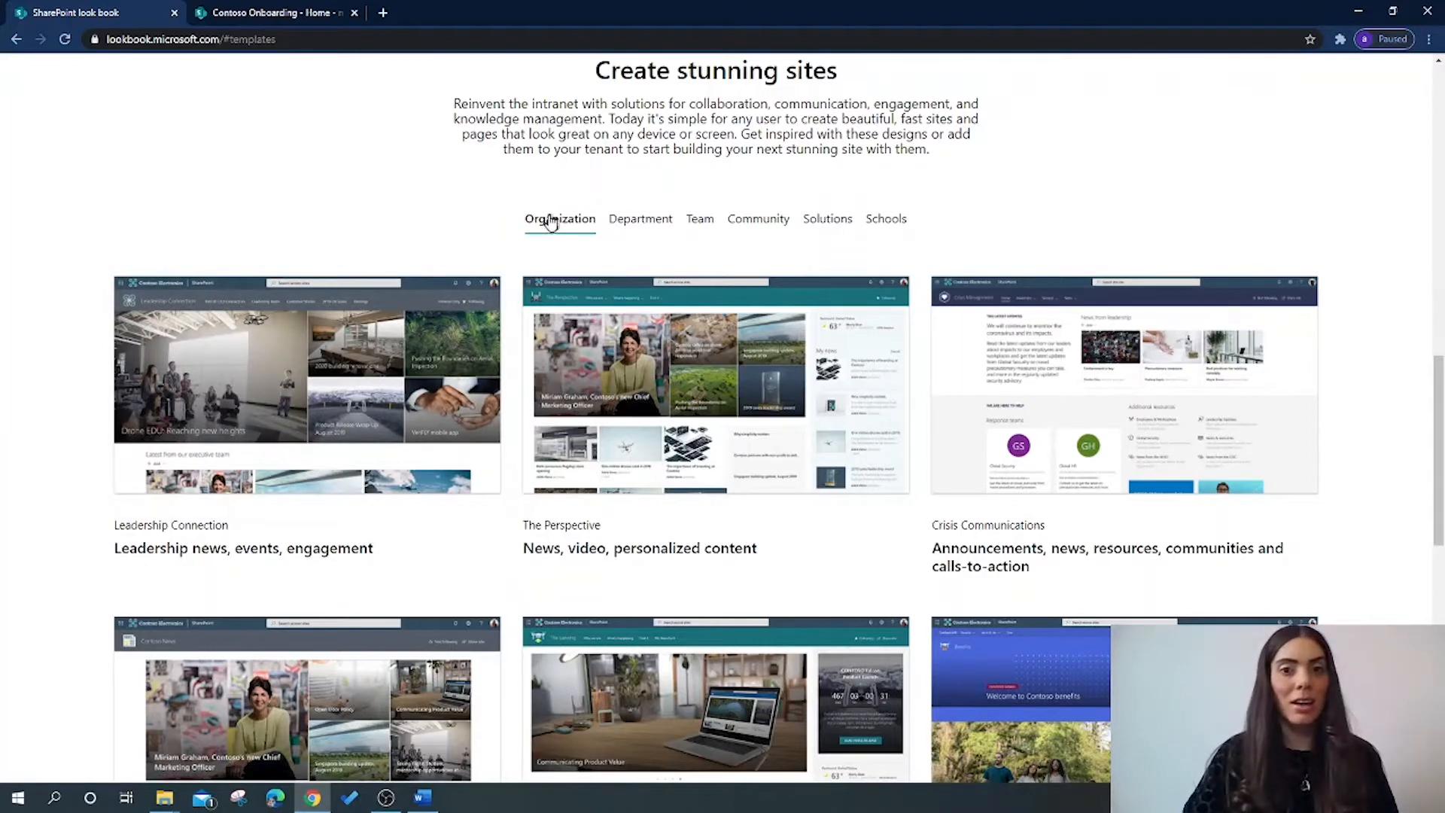
pyautogui.moveTo(700, 221)
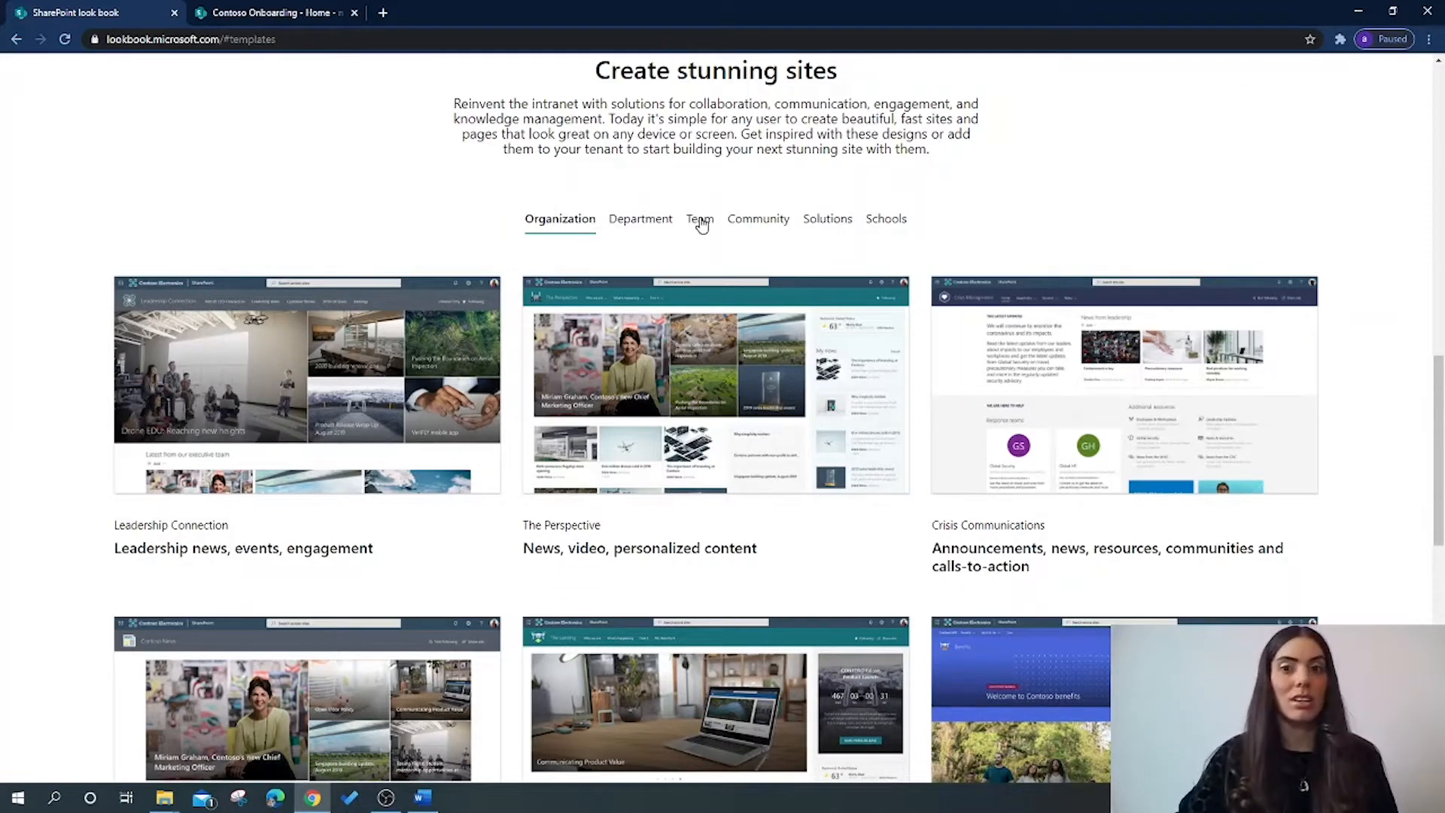
pyautogui.scroll(-3)
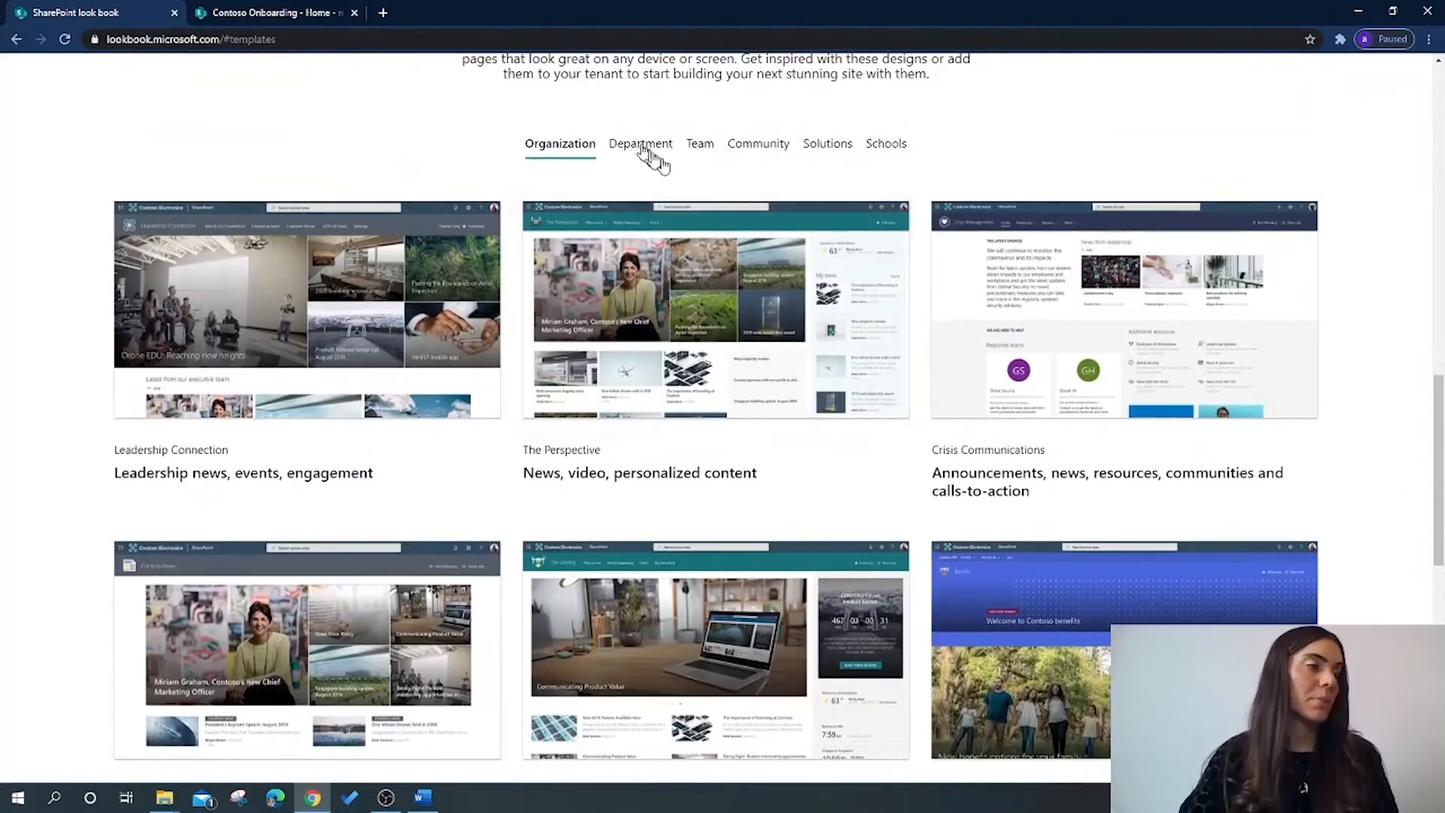
pyautogui.click(640, 144)
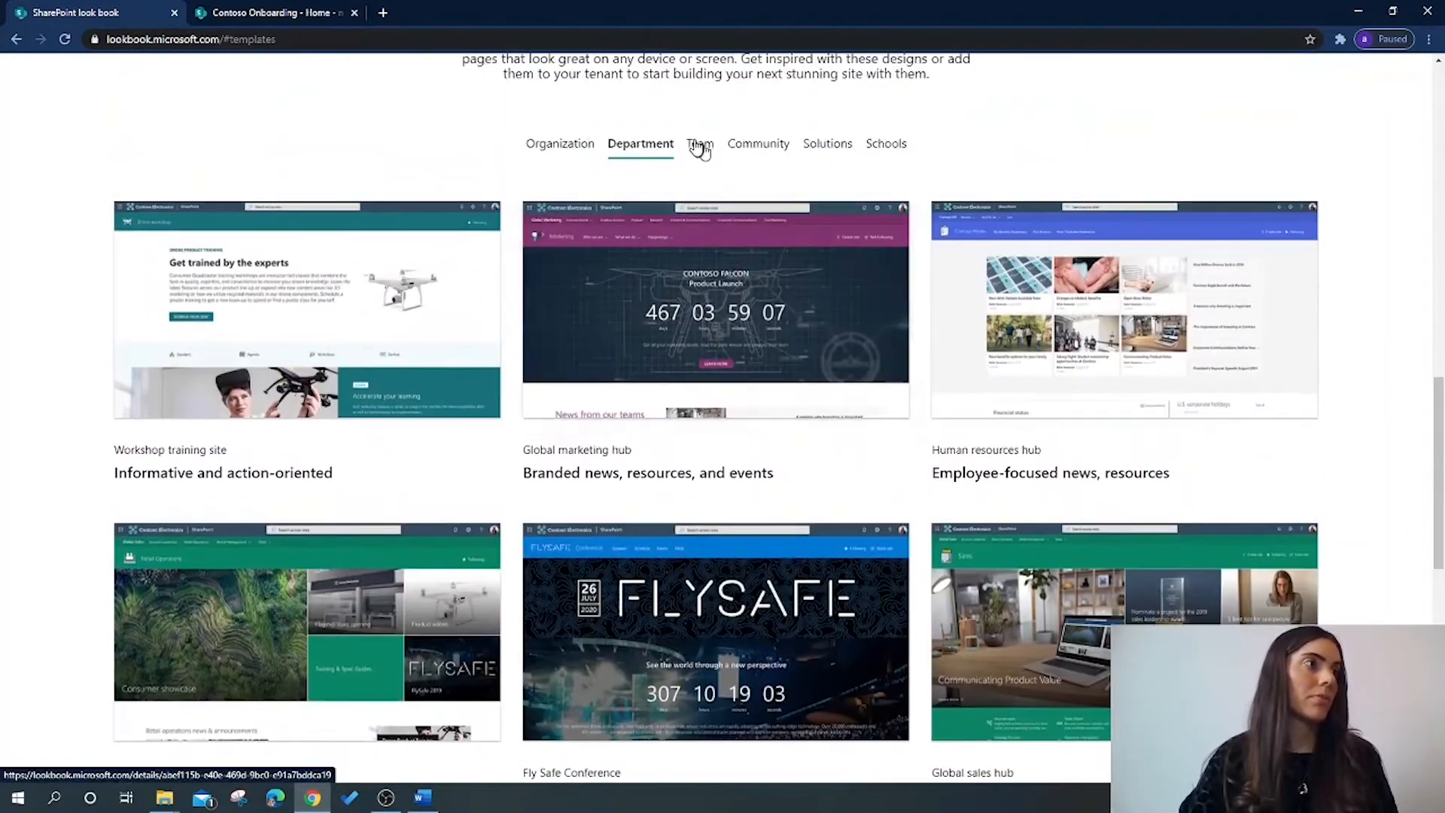
pyautogui.click(700, 143)
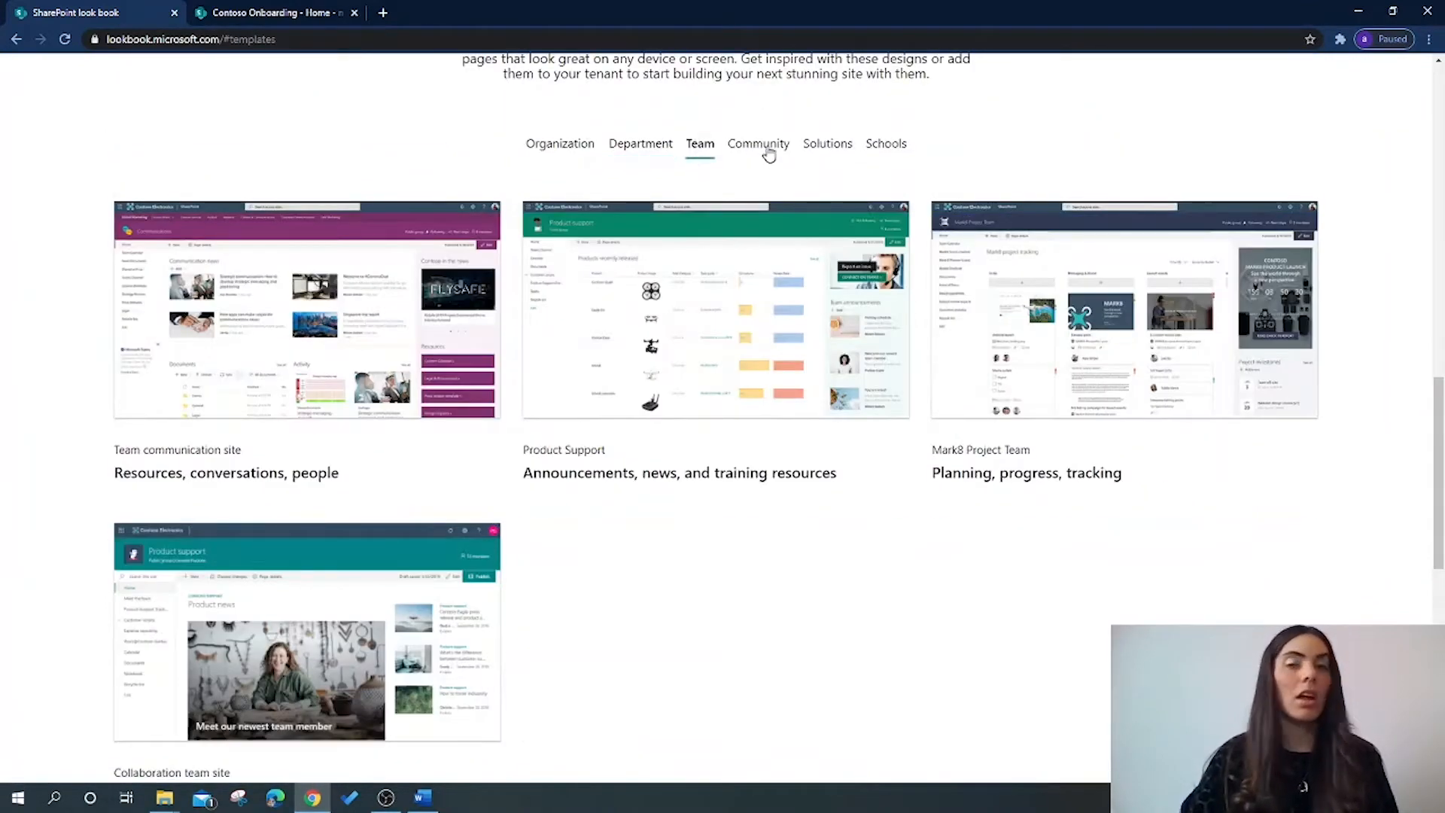
pyautogui.click(758, 143)
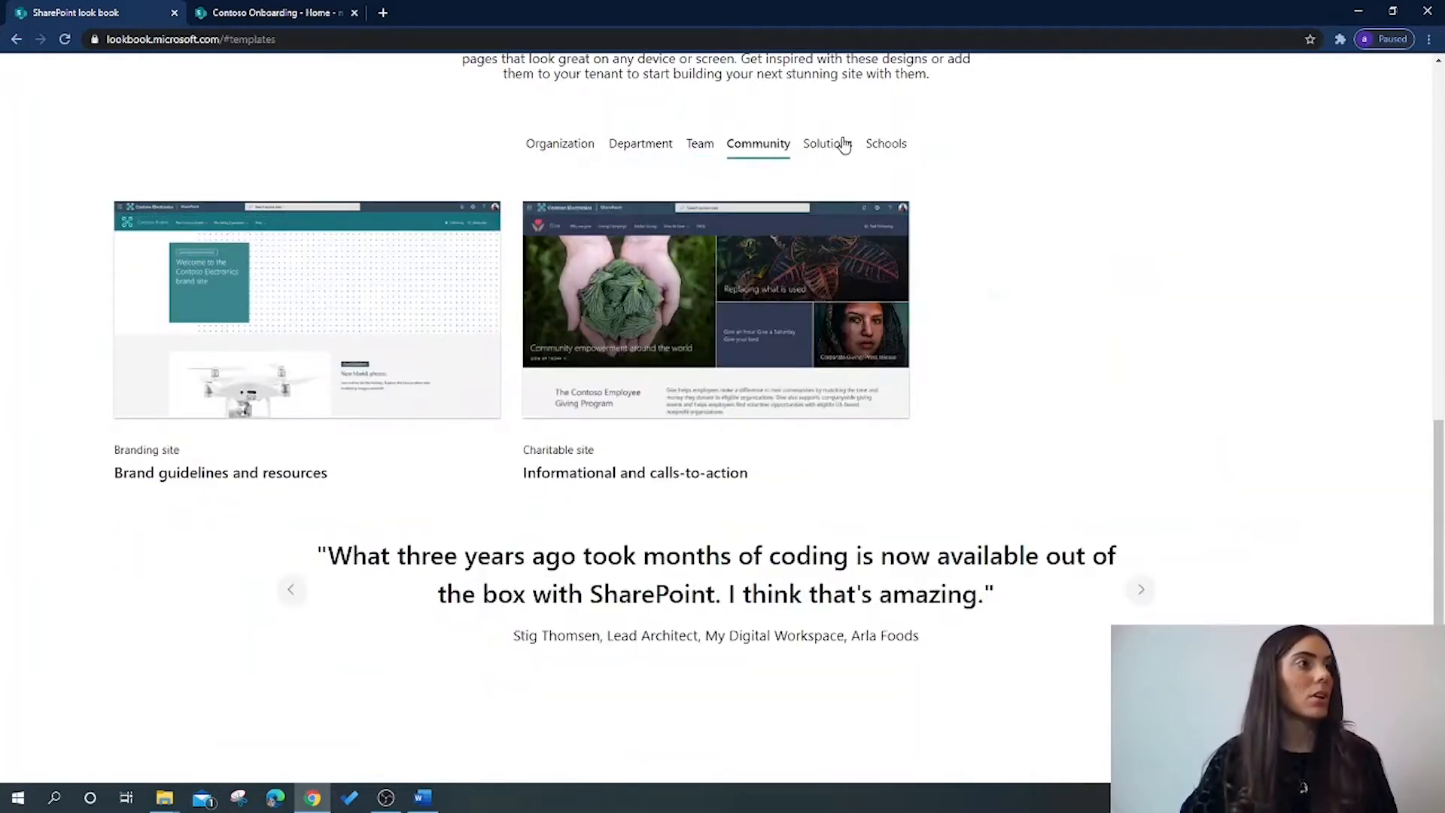
pyautogui.scroll(-3)
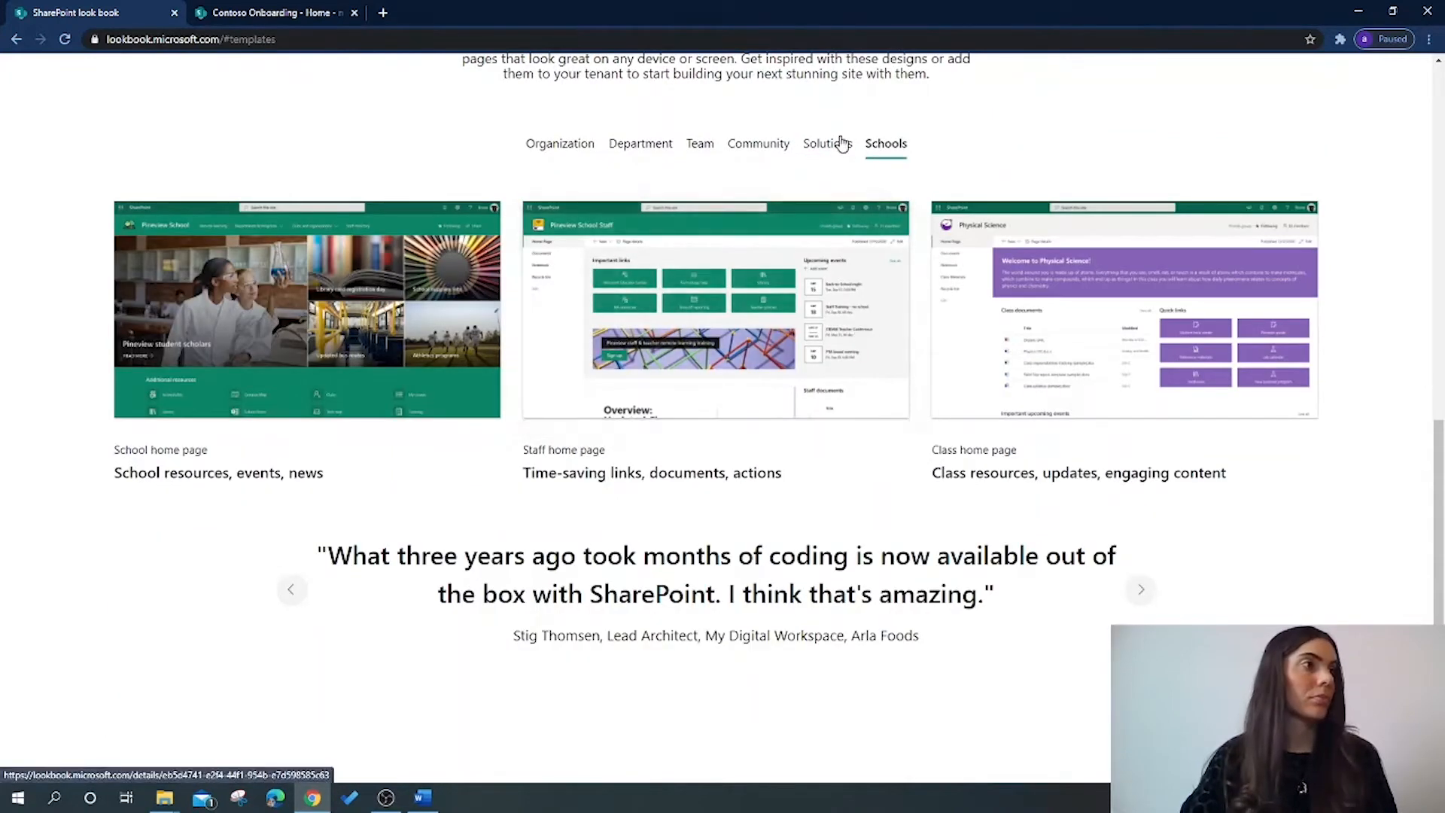
pyautogui.click(827, 143)
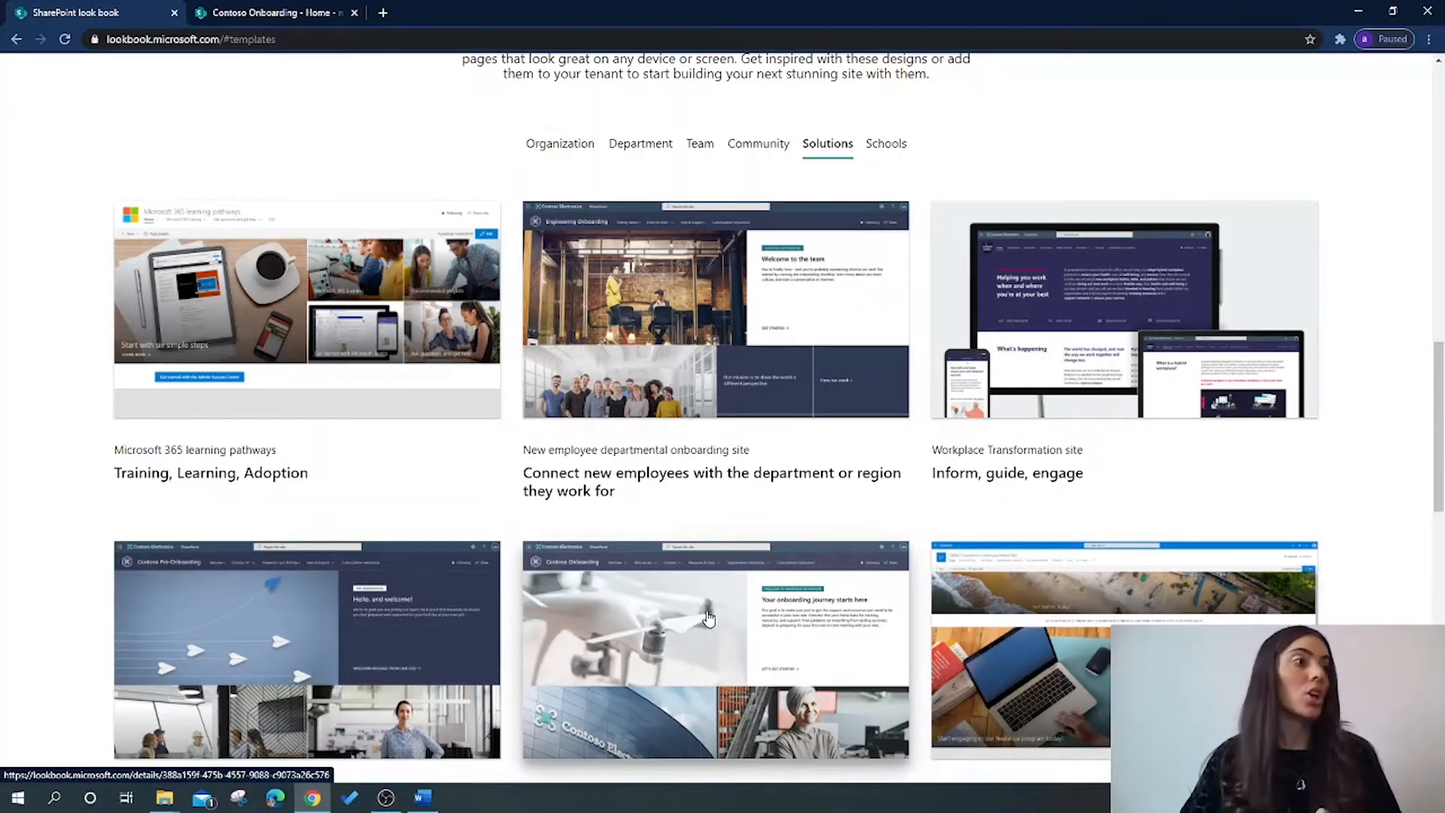
pyautogui.scroll(-3)
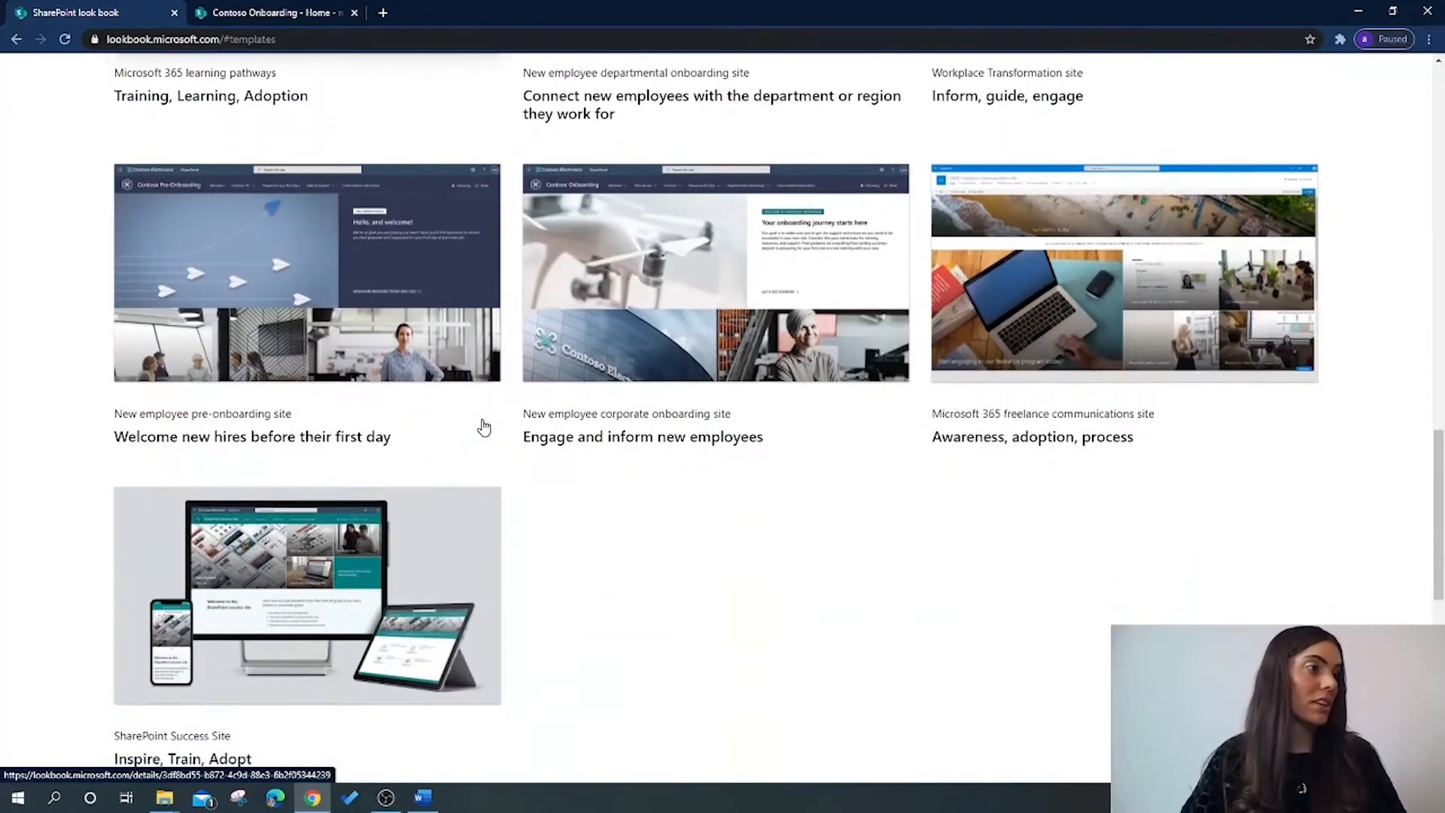
pyautogui.scroll(3)
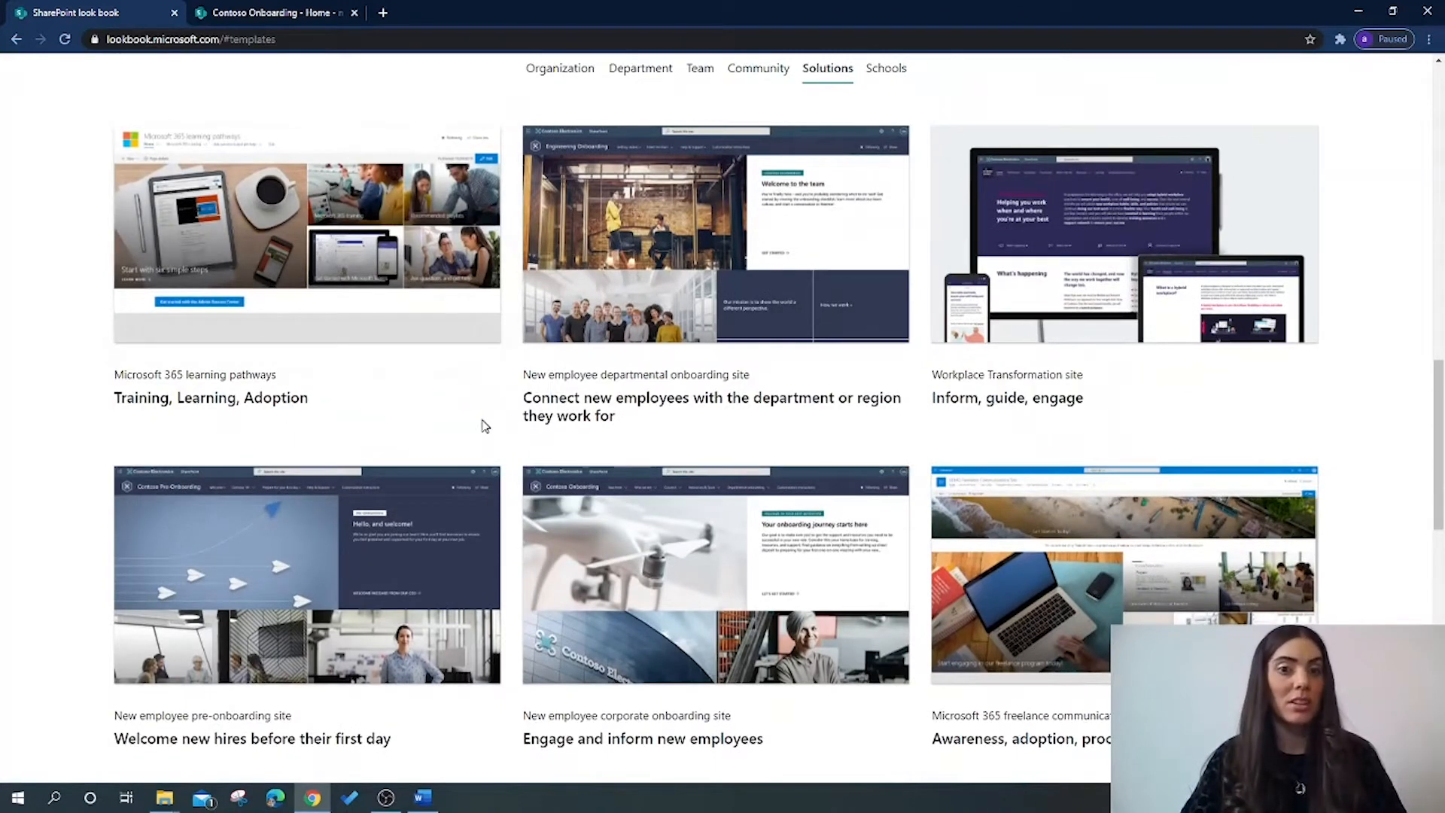
pyautogui.moveTo(826, 69)
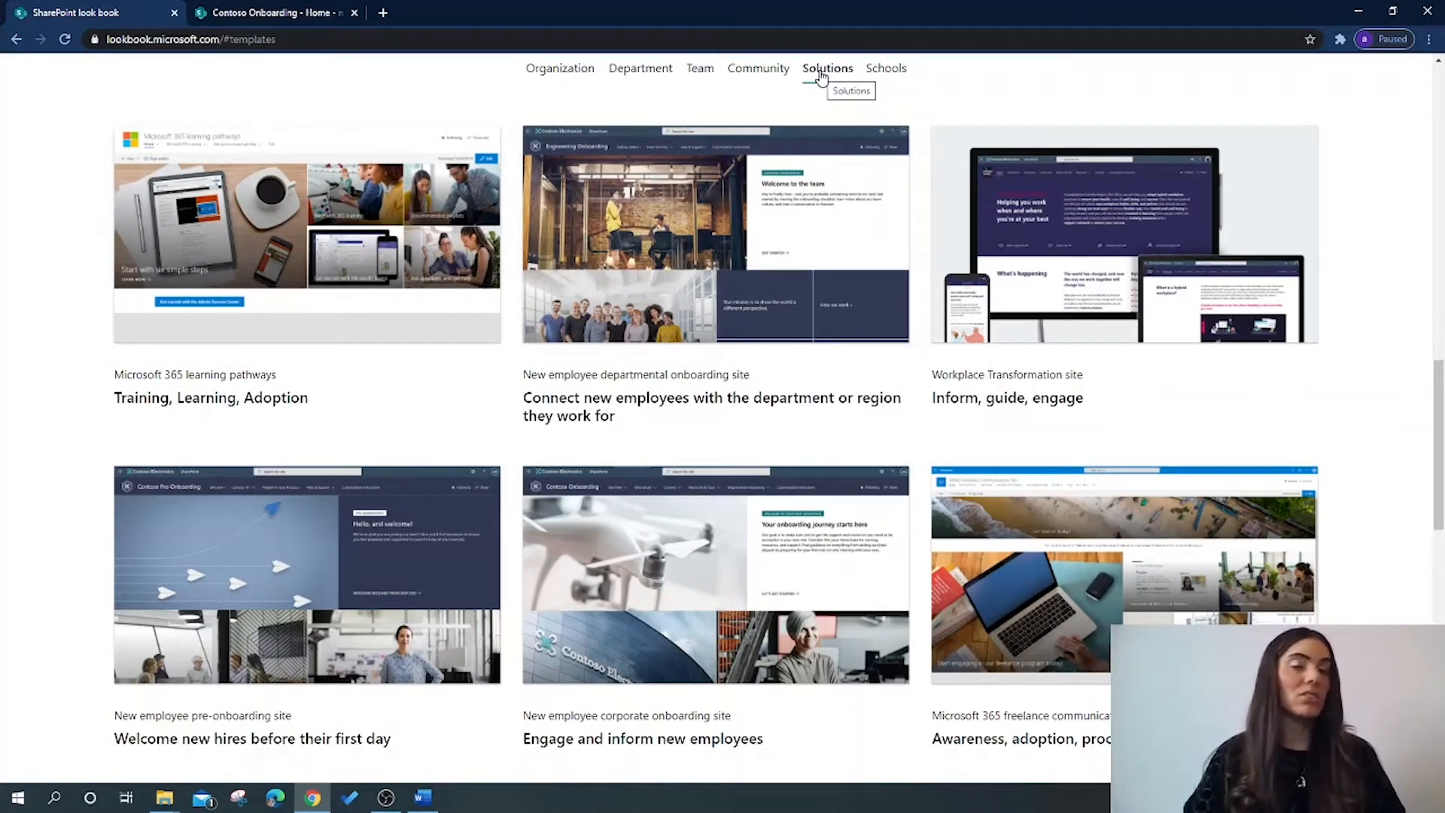
pyautogui.scroll(-3)
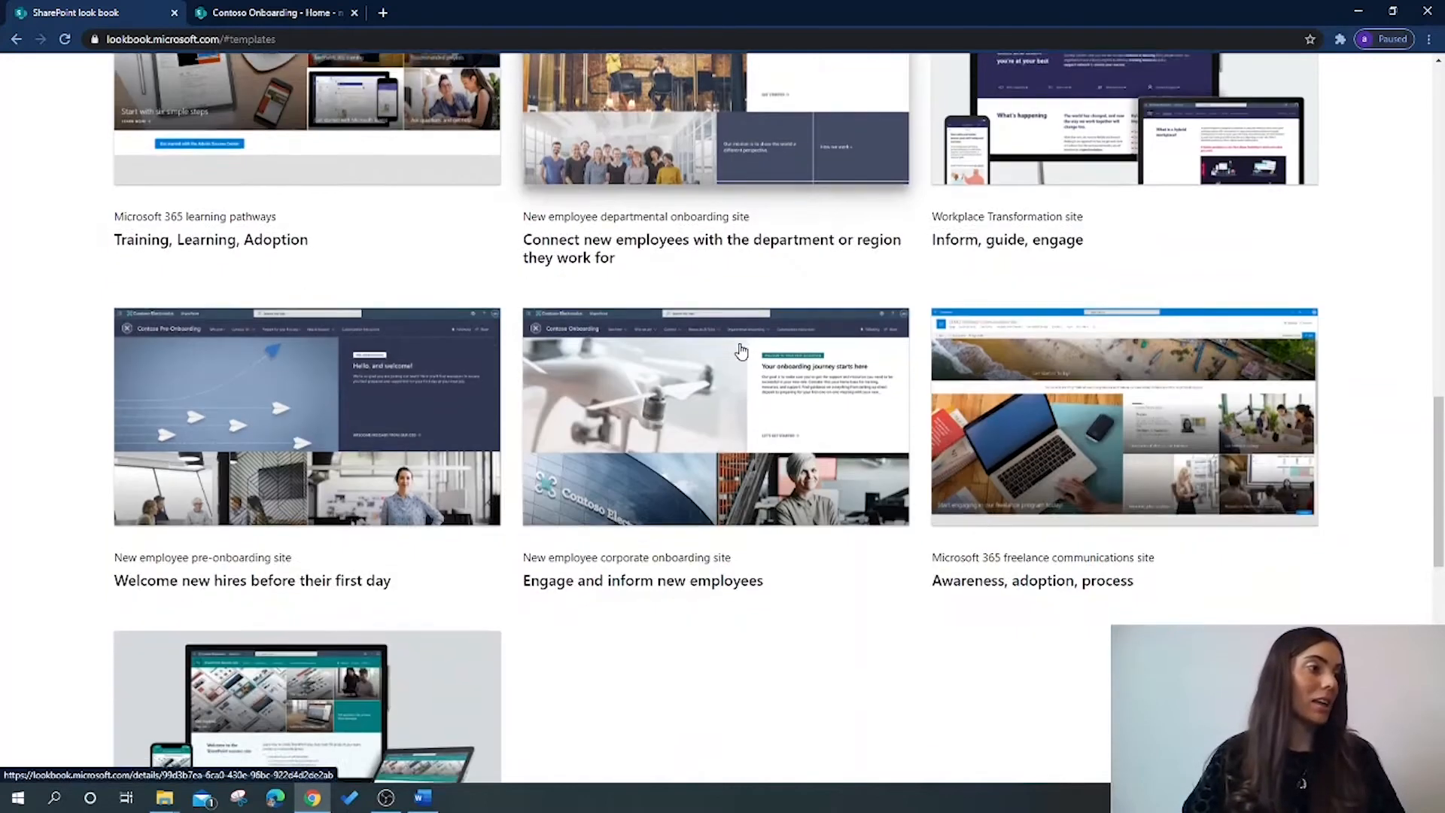
pyautogui.scroll(-3)
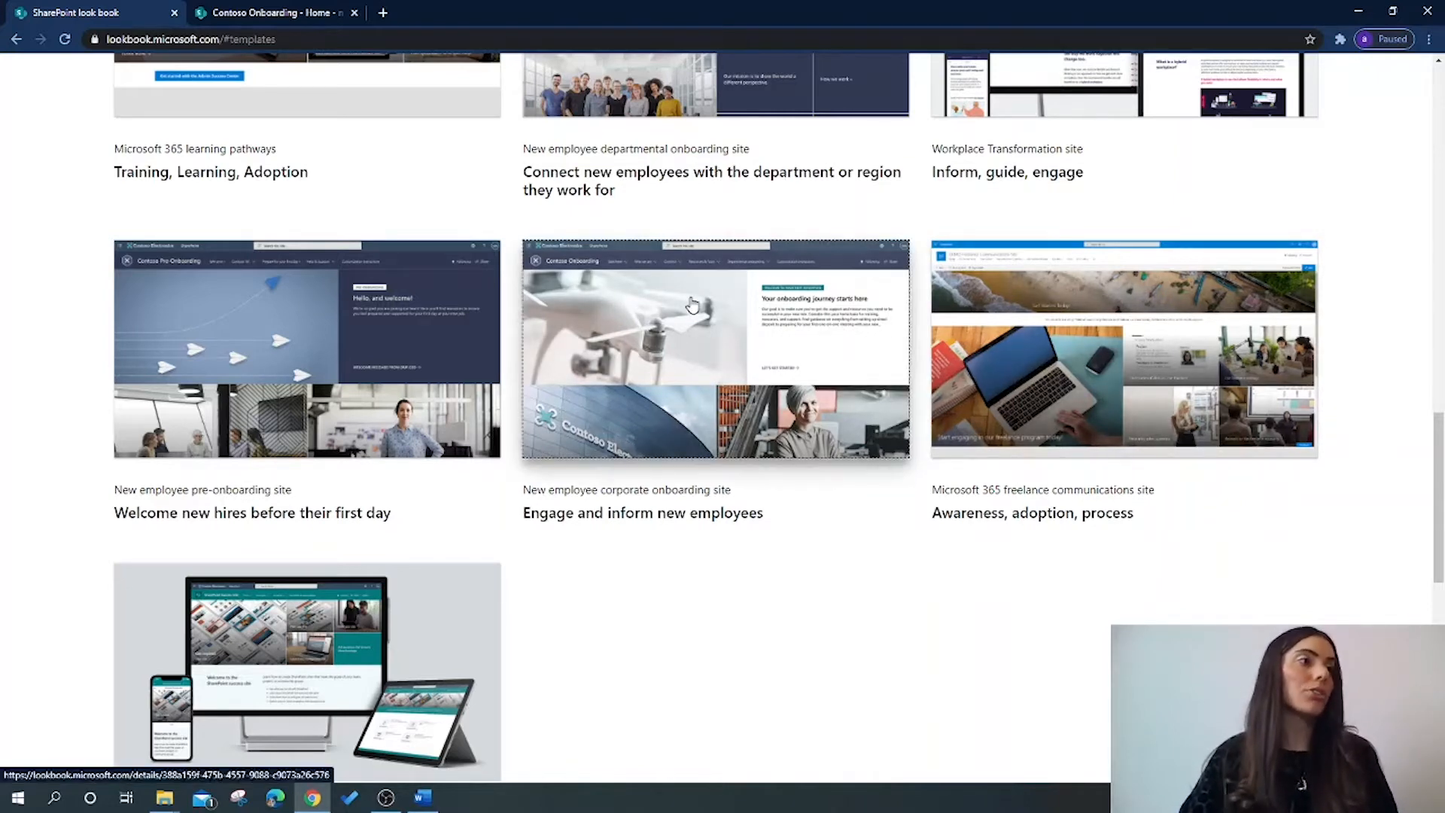
pyautogui.click(715, 350)
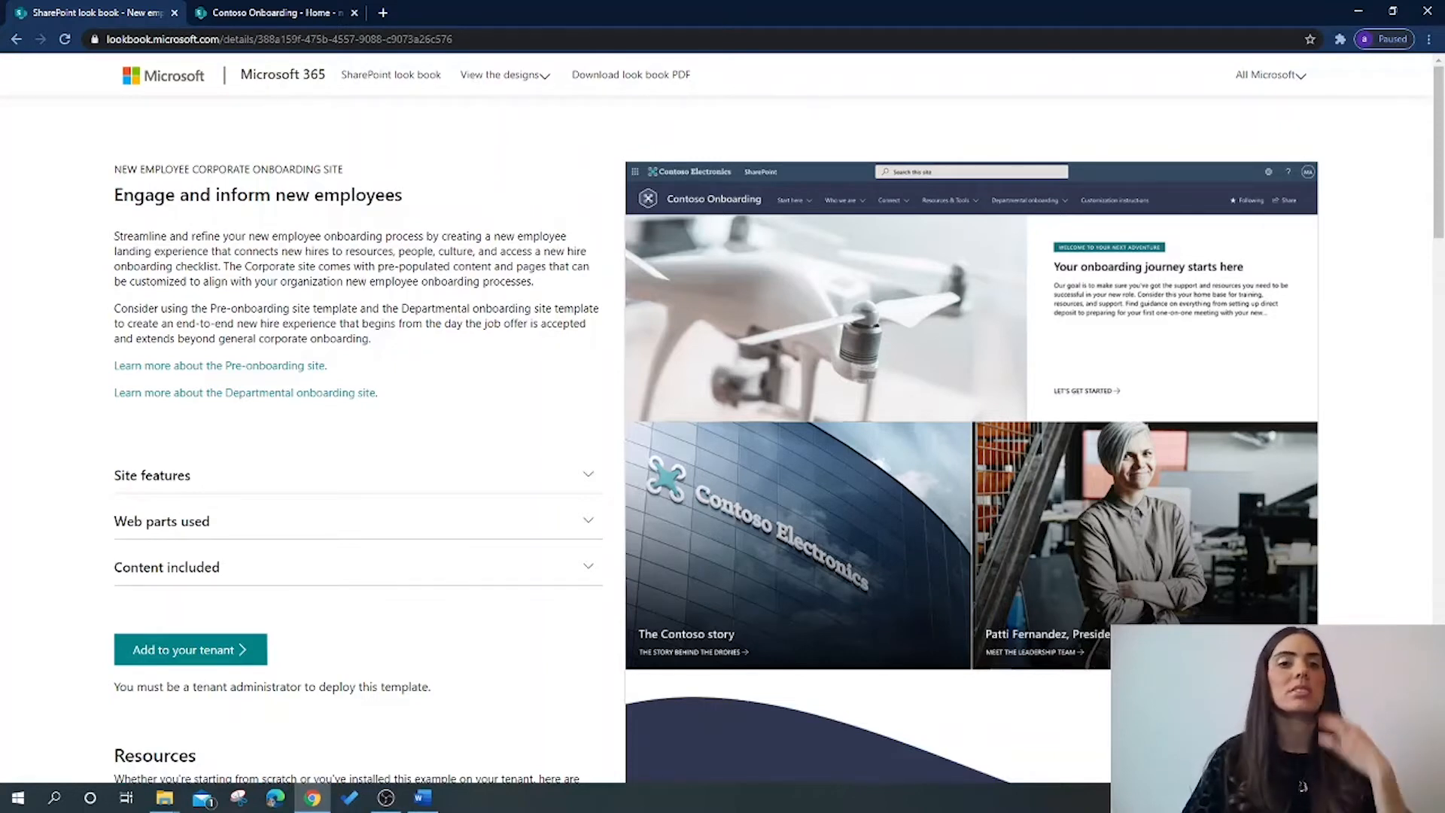
pyautogui.moveTo(907, 374)
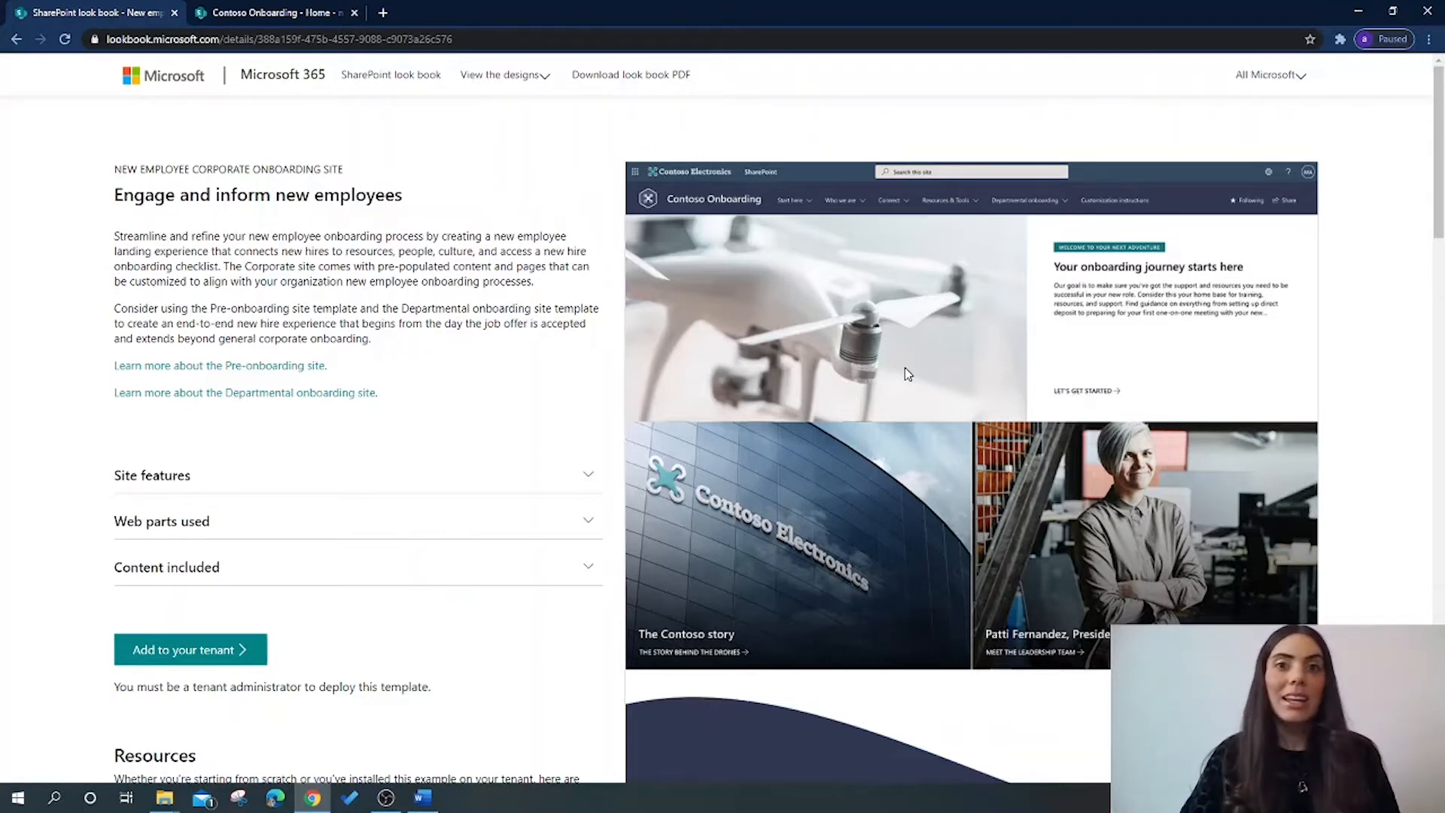
pyautogui.moveTo(1194, 512)
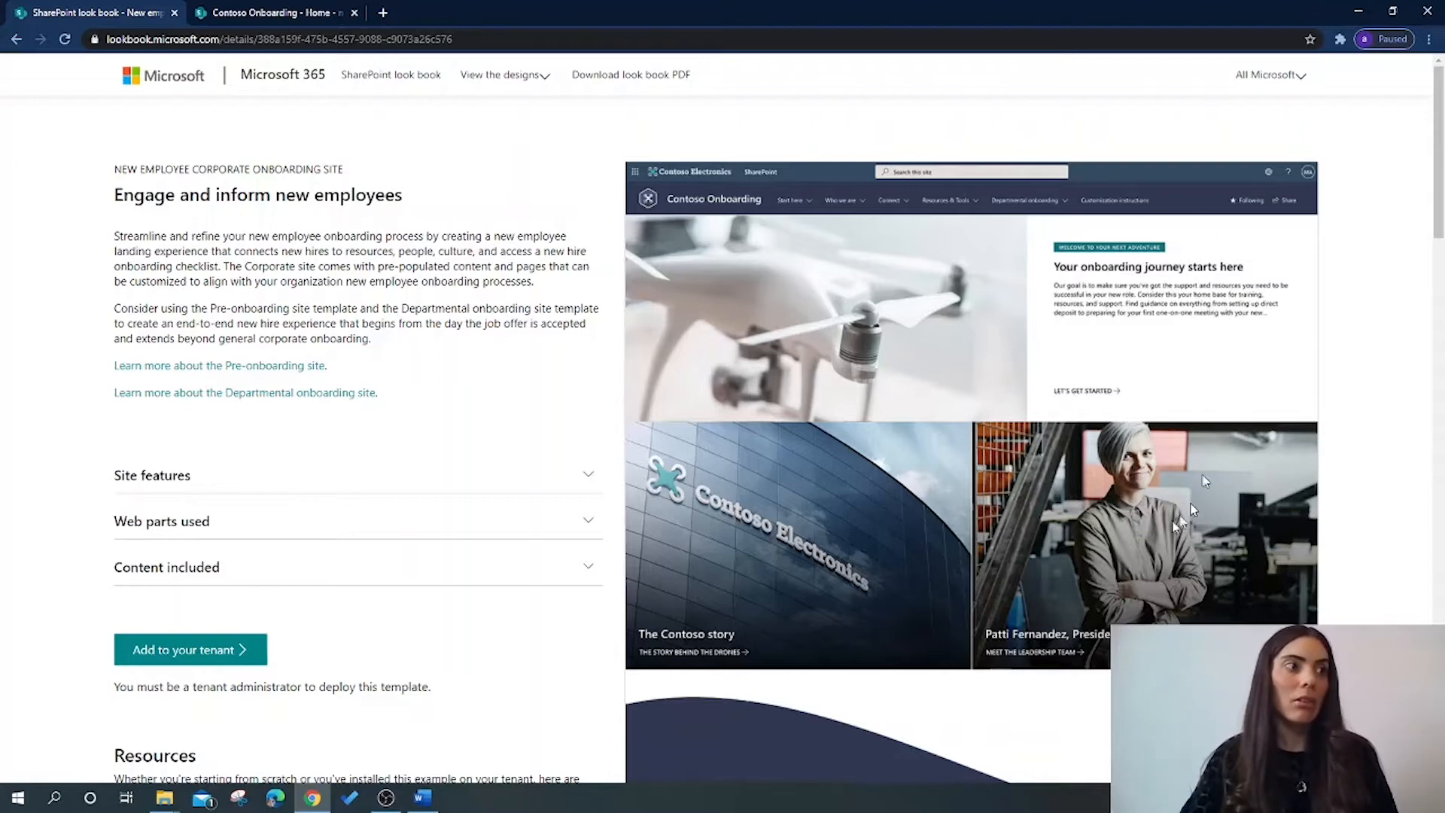
pyautogui.scroll(-3)
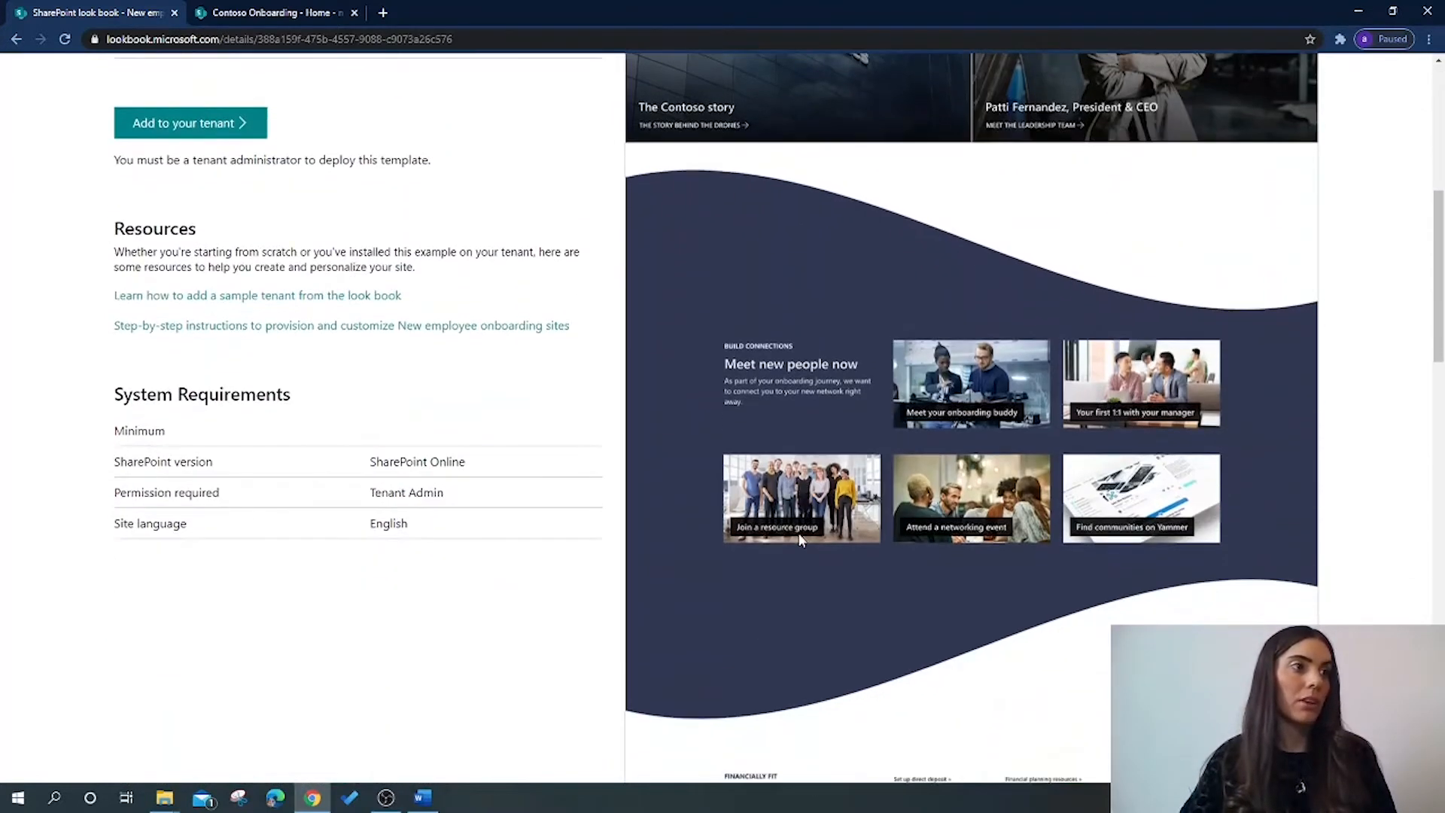
pyautogui.scroll(-3)
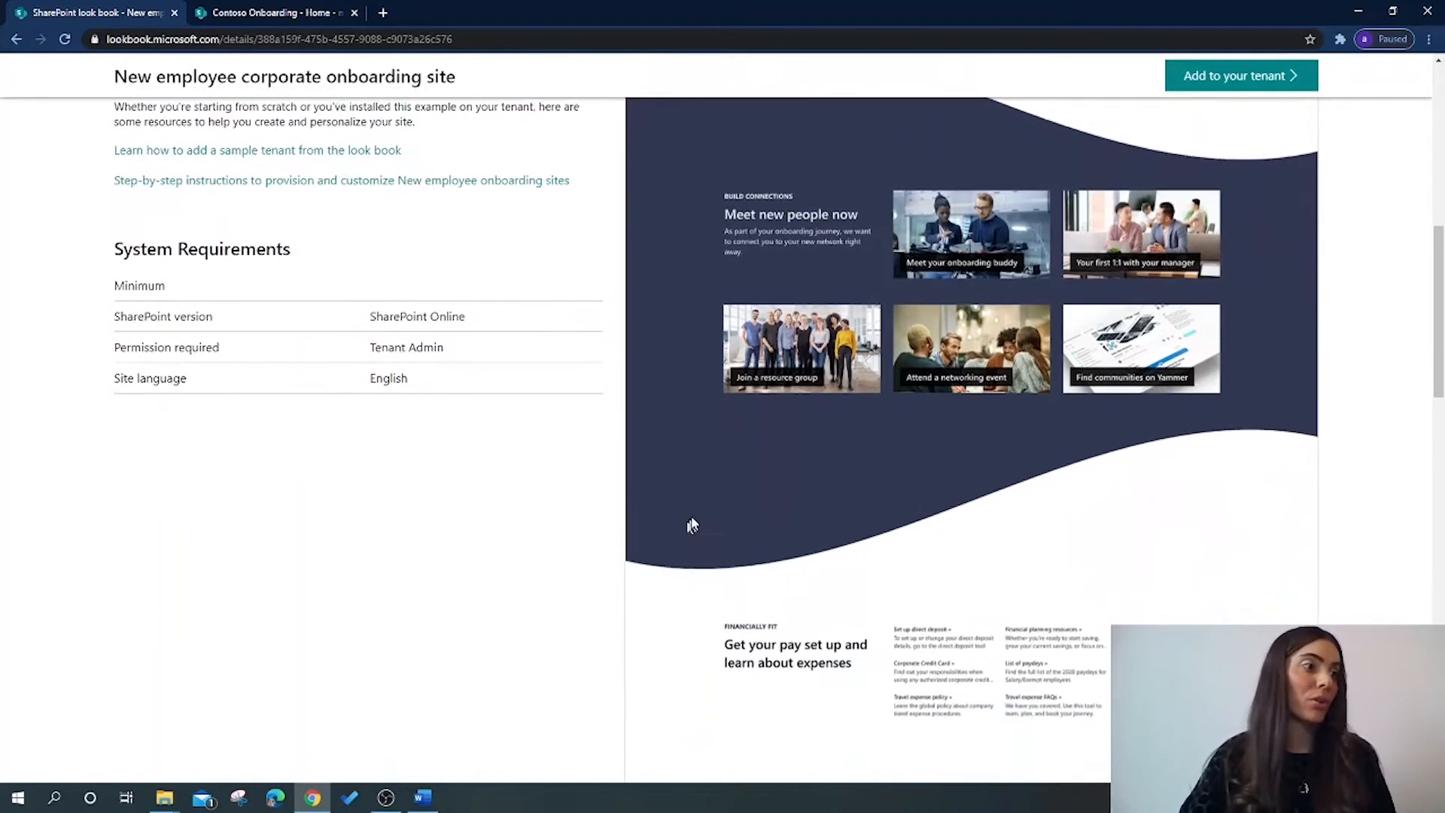
pyautogui.scroll(-3)
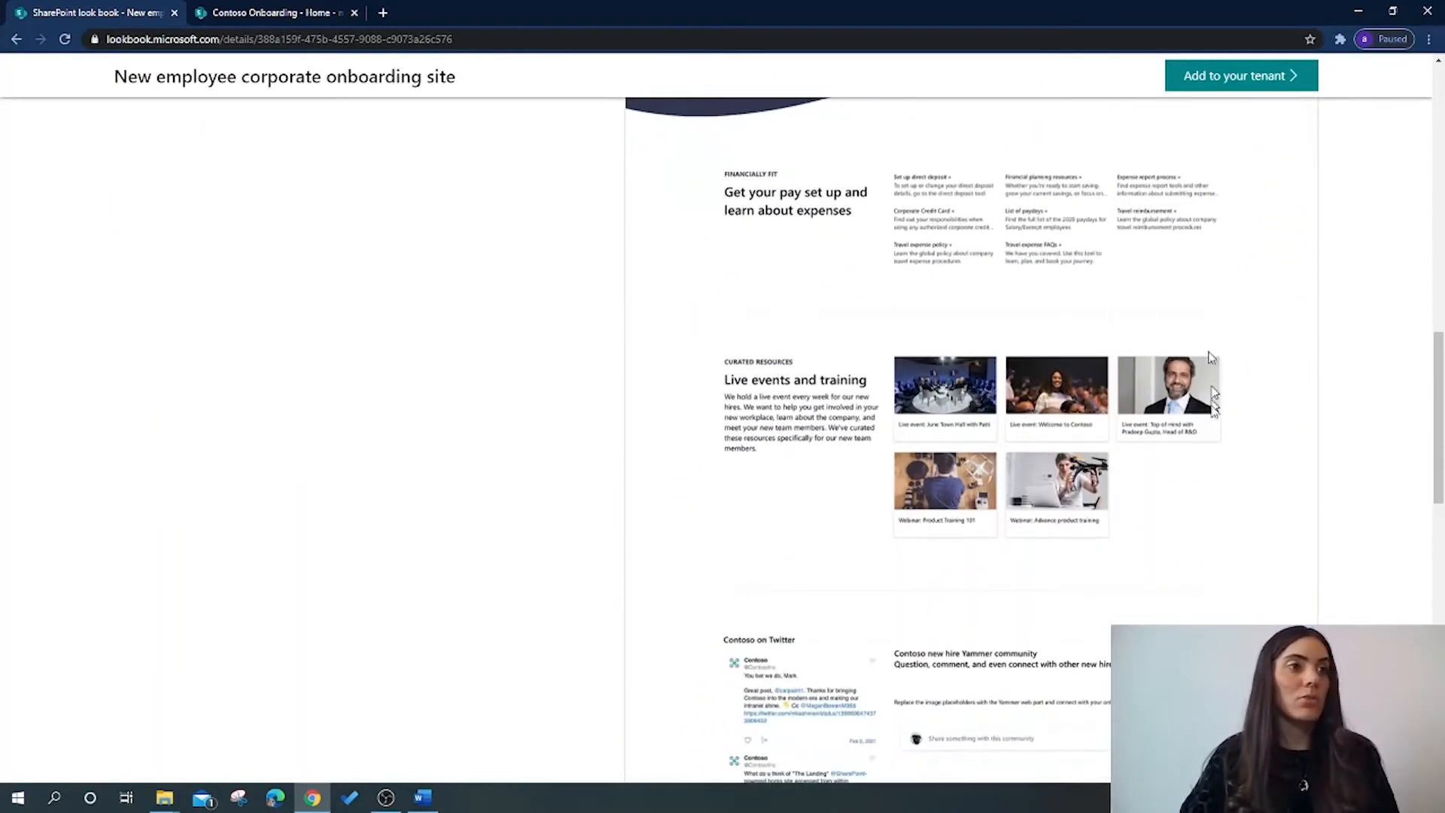
pyautogui.moveTo(710, 525)
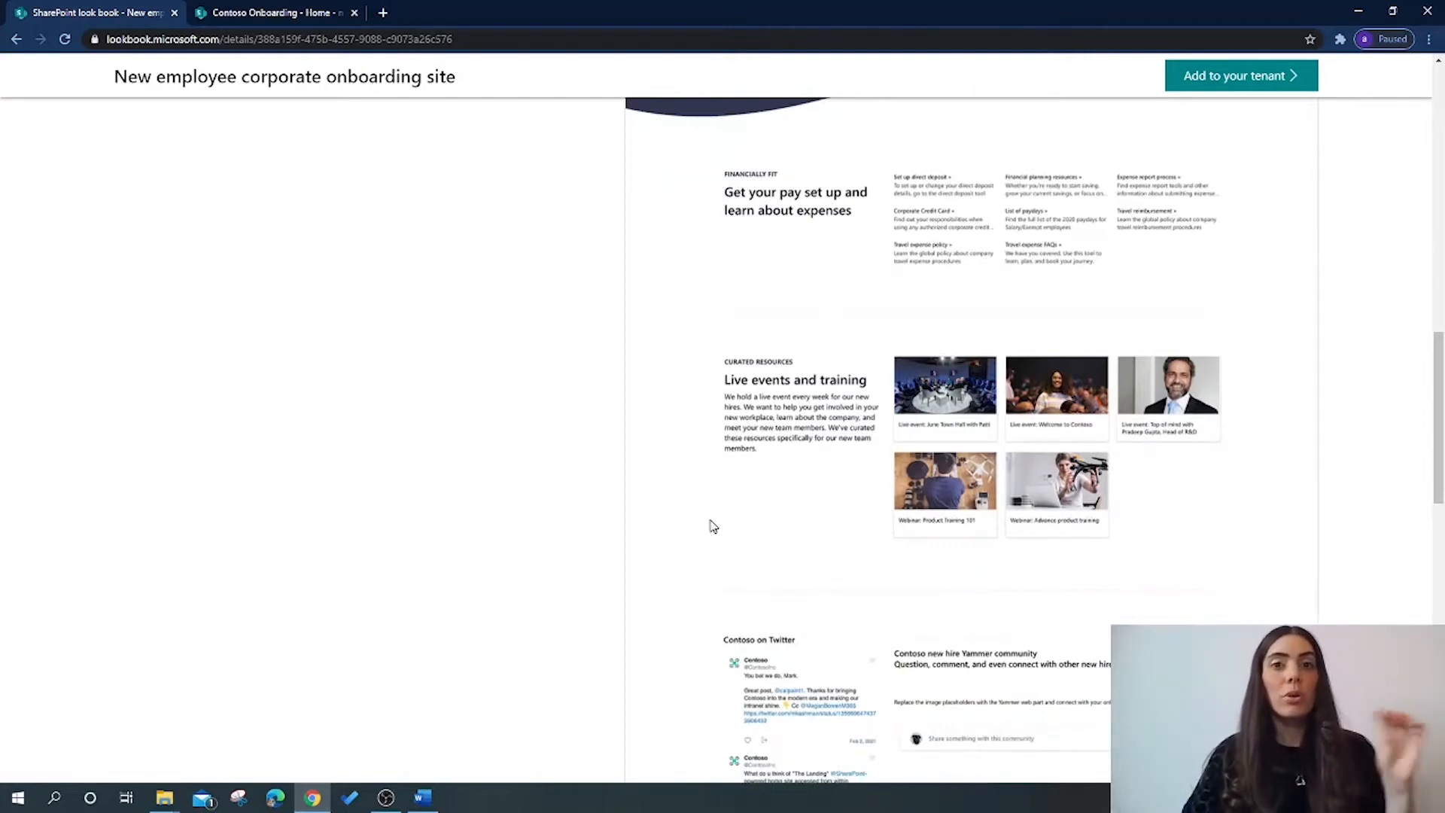
pyautogui.scroll(-3)
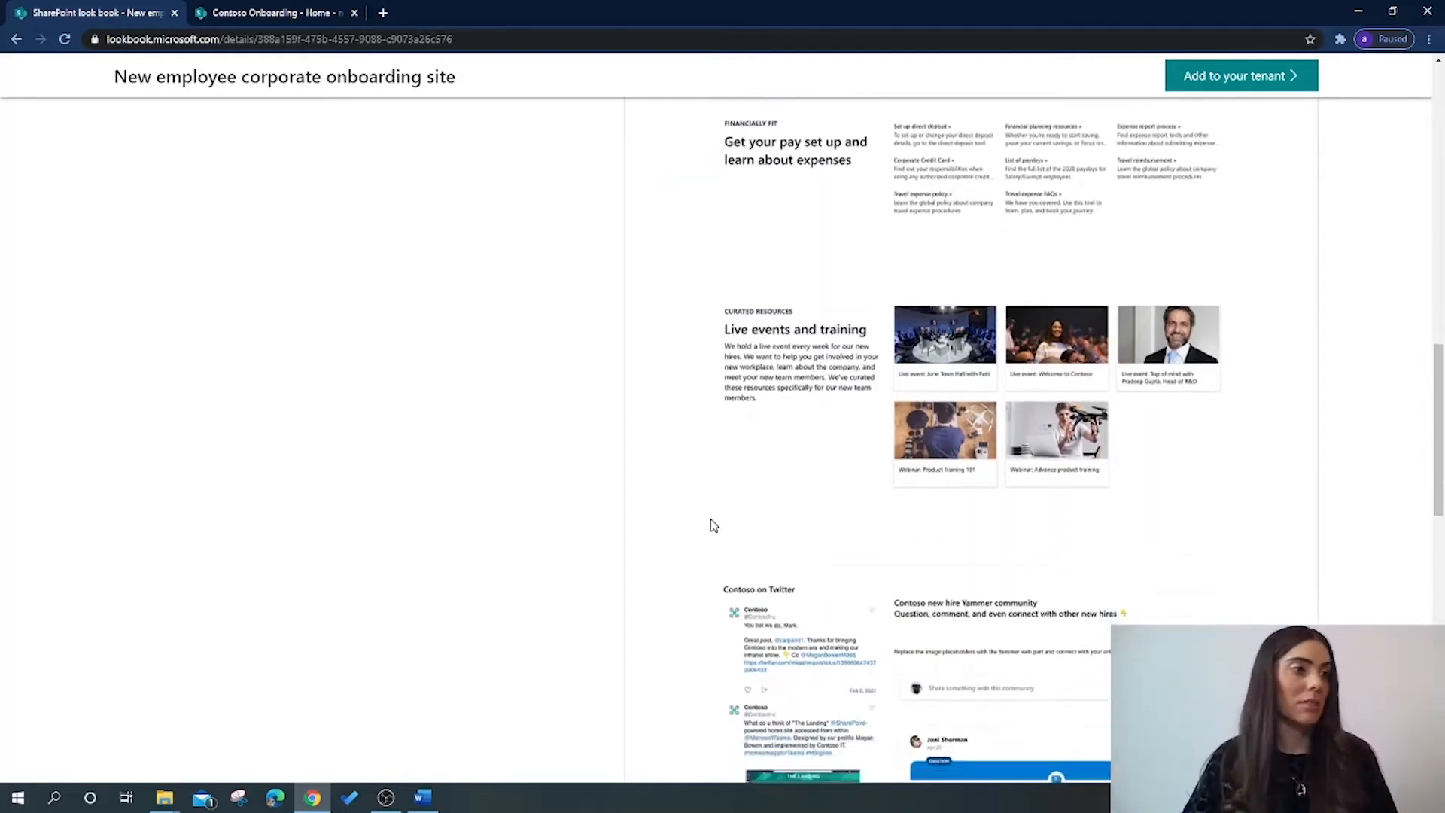
pyautogui.scroll(-3)
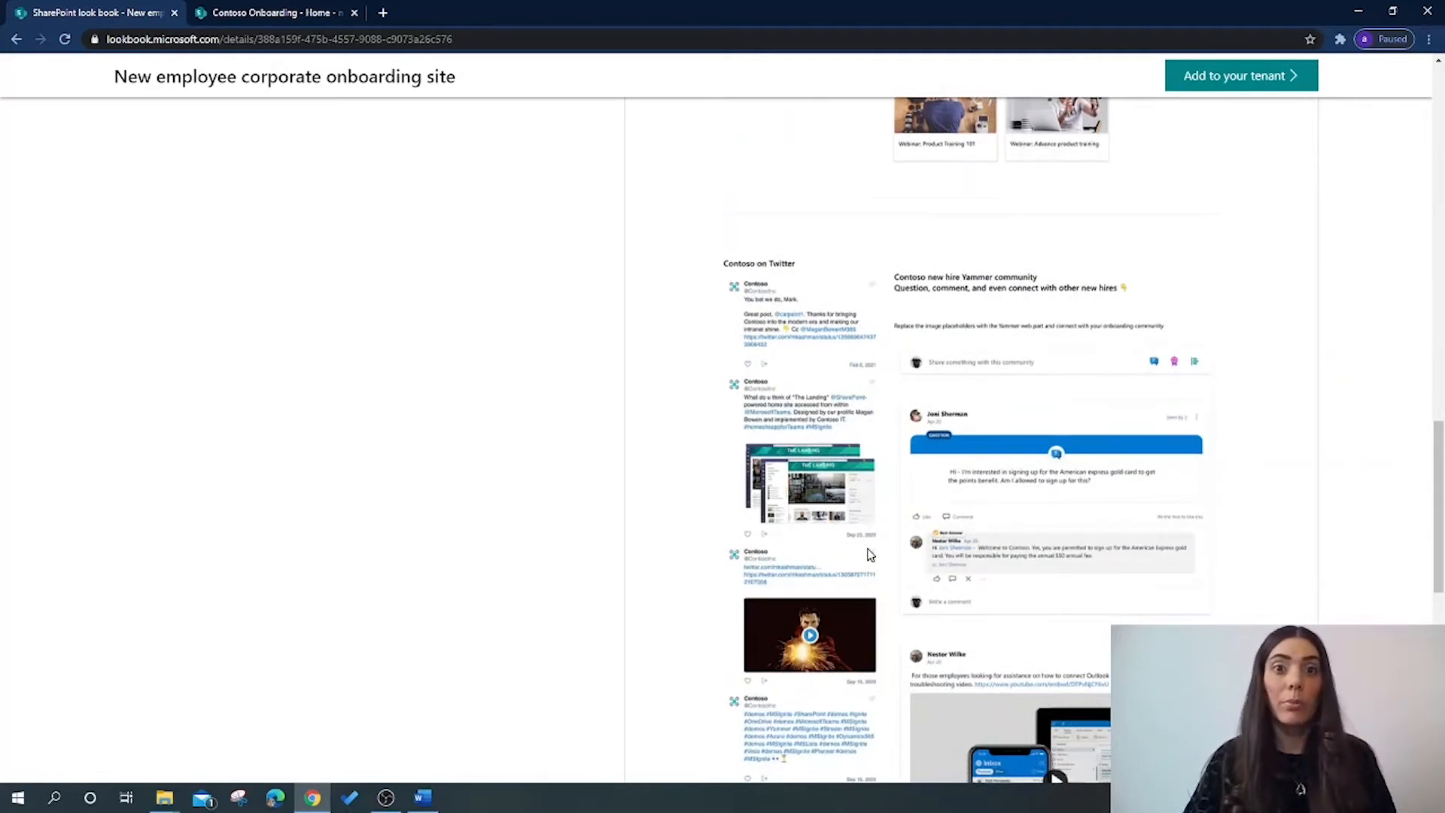
pyautogui.scroll(-3)
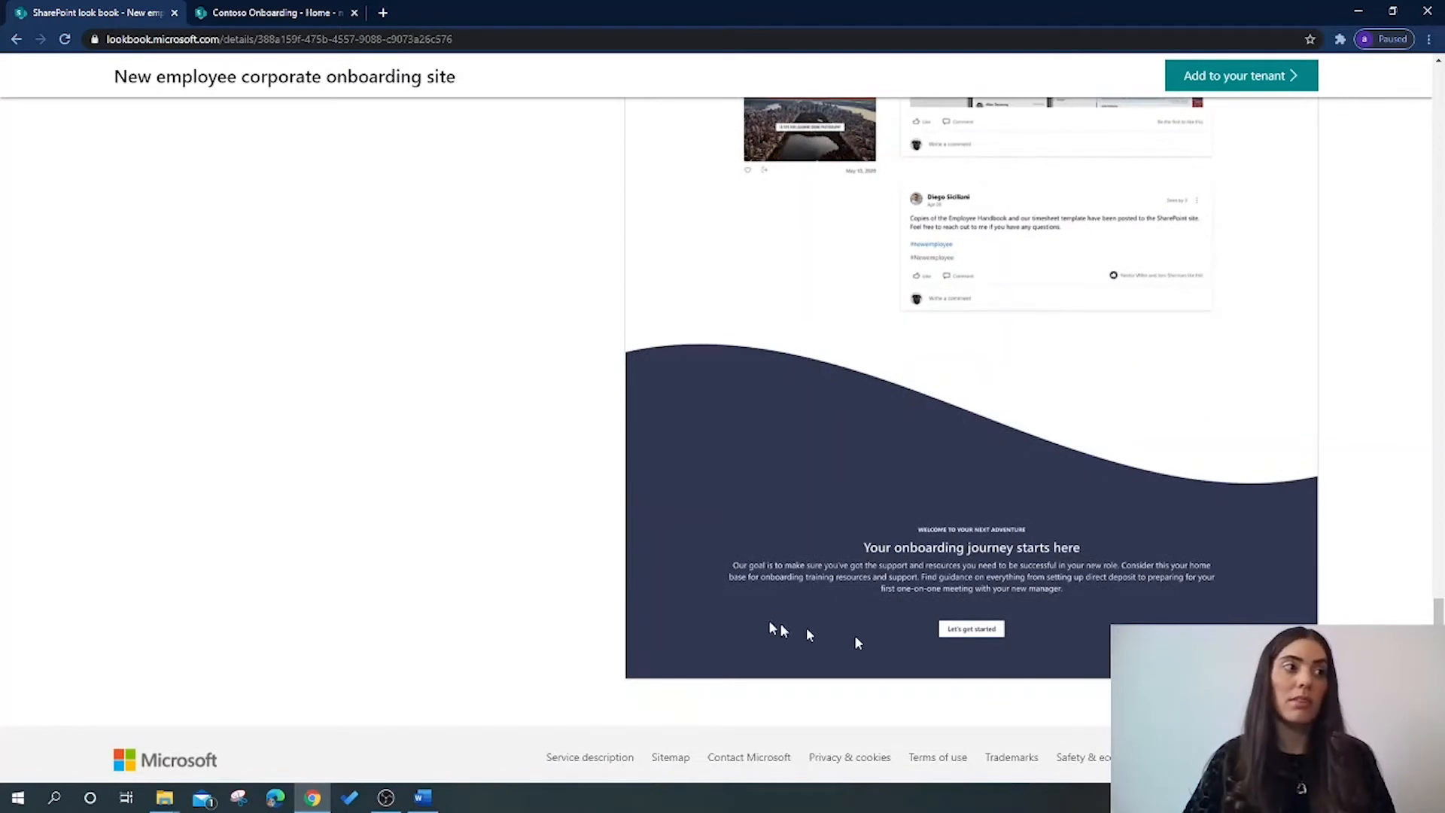
pyautogui.moveTo(747, 620)
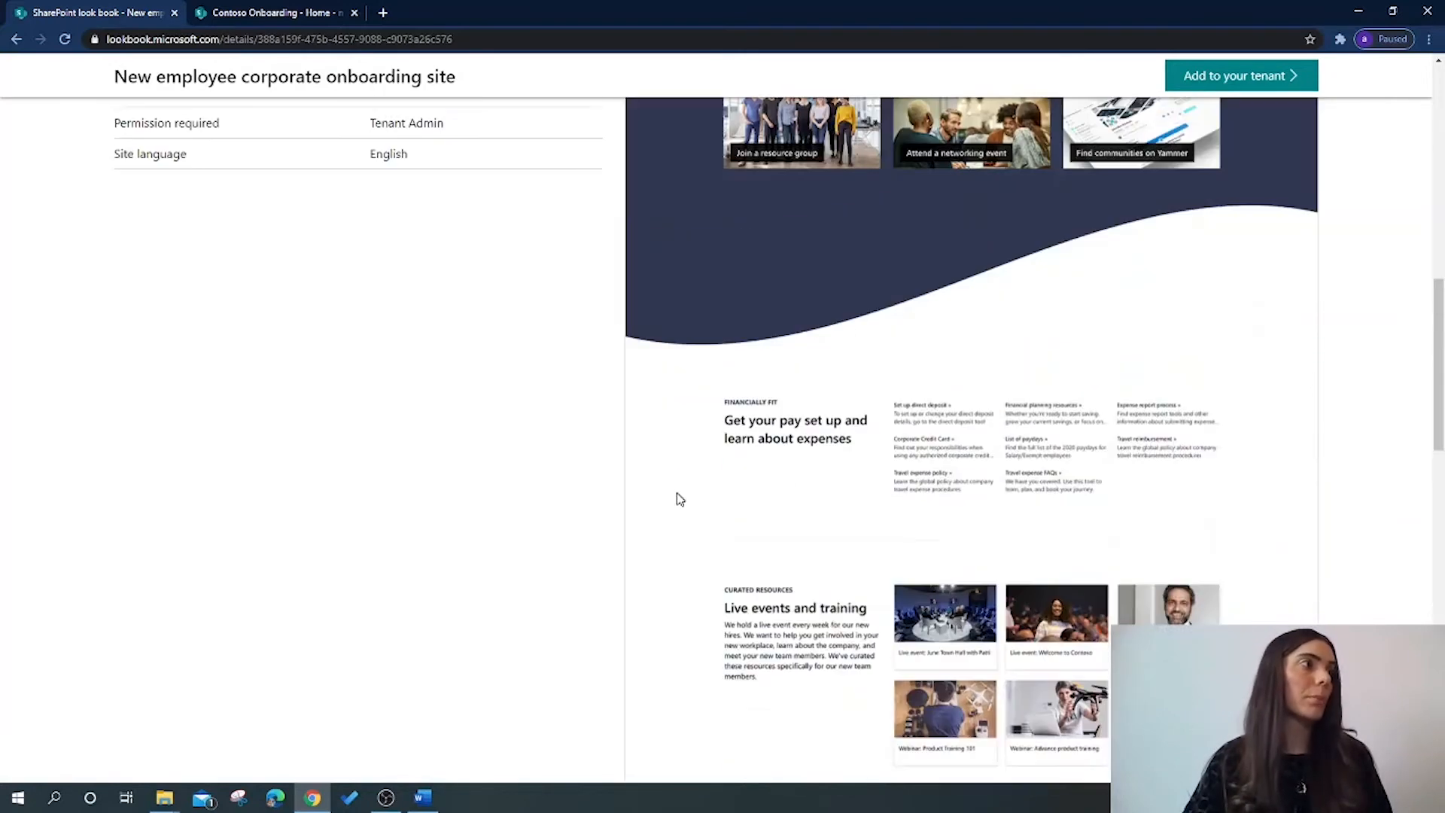
# Expand Content included to list the home page, checklist and FAQs page
pyautogui.scroll(3)
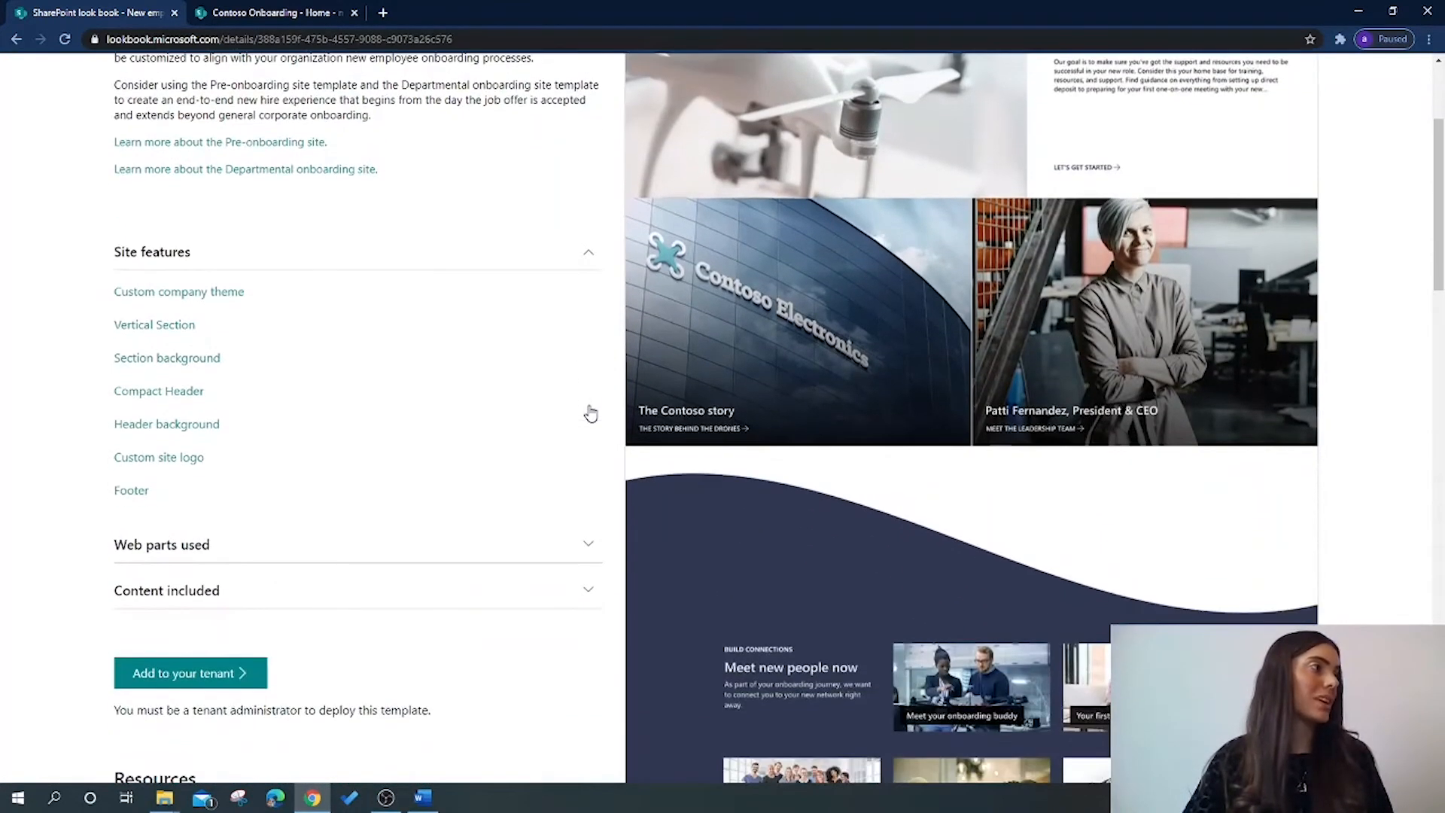
pyautogui.moveTo(179, 291)
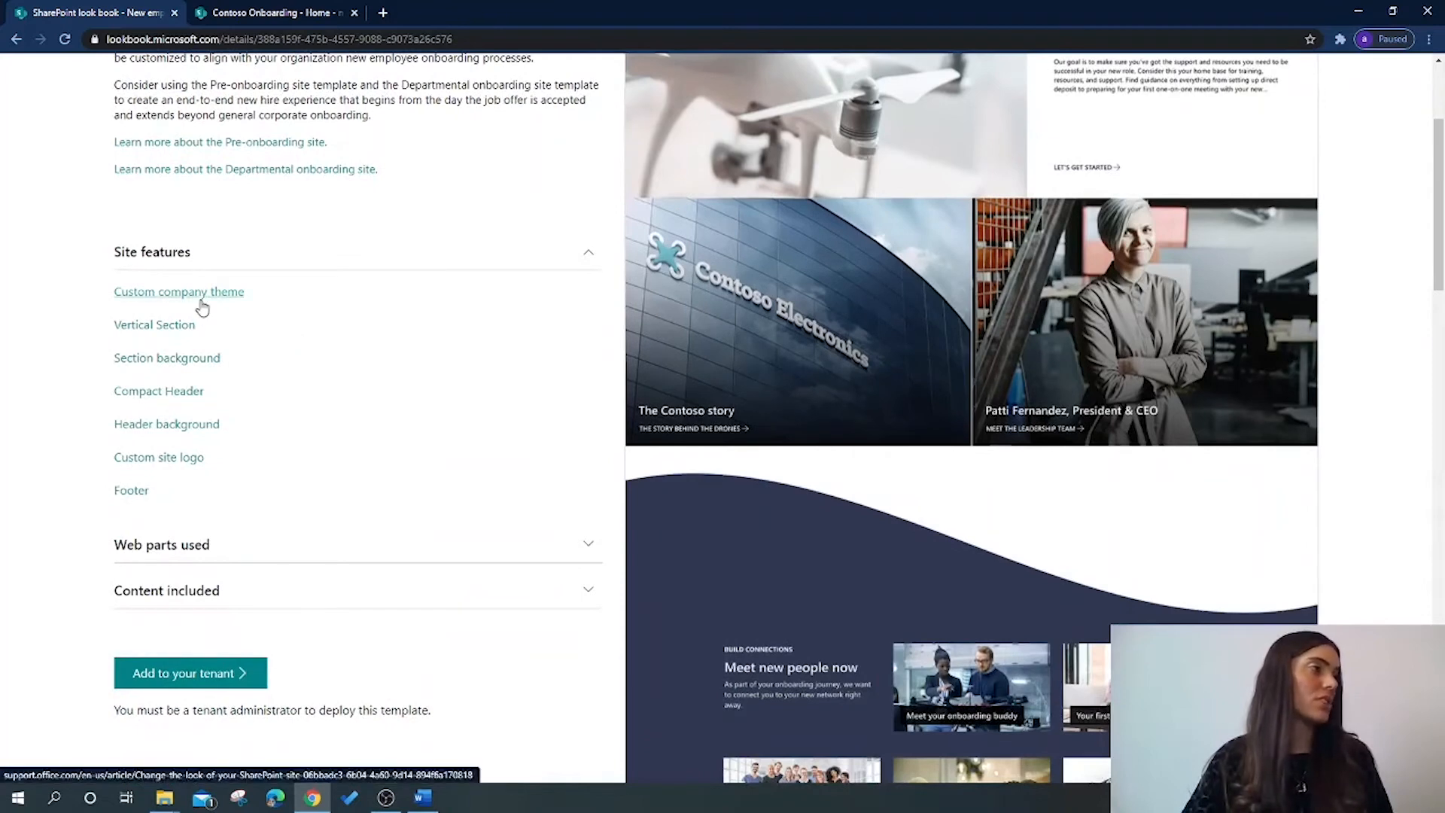
pyautogui.scroll(-3)
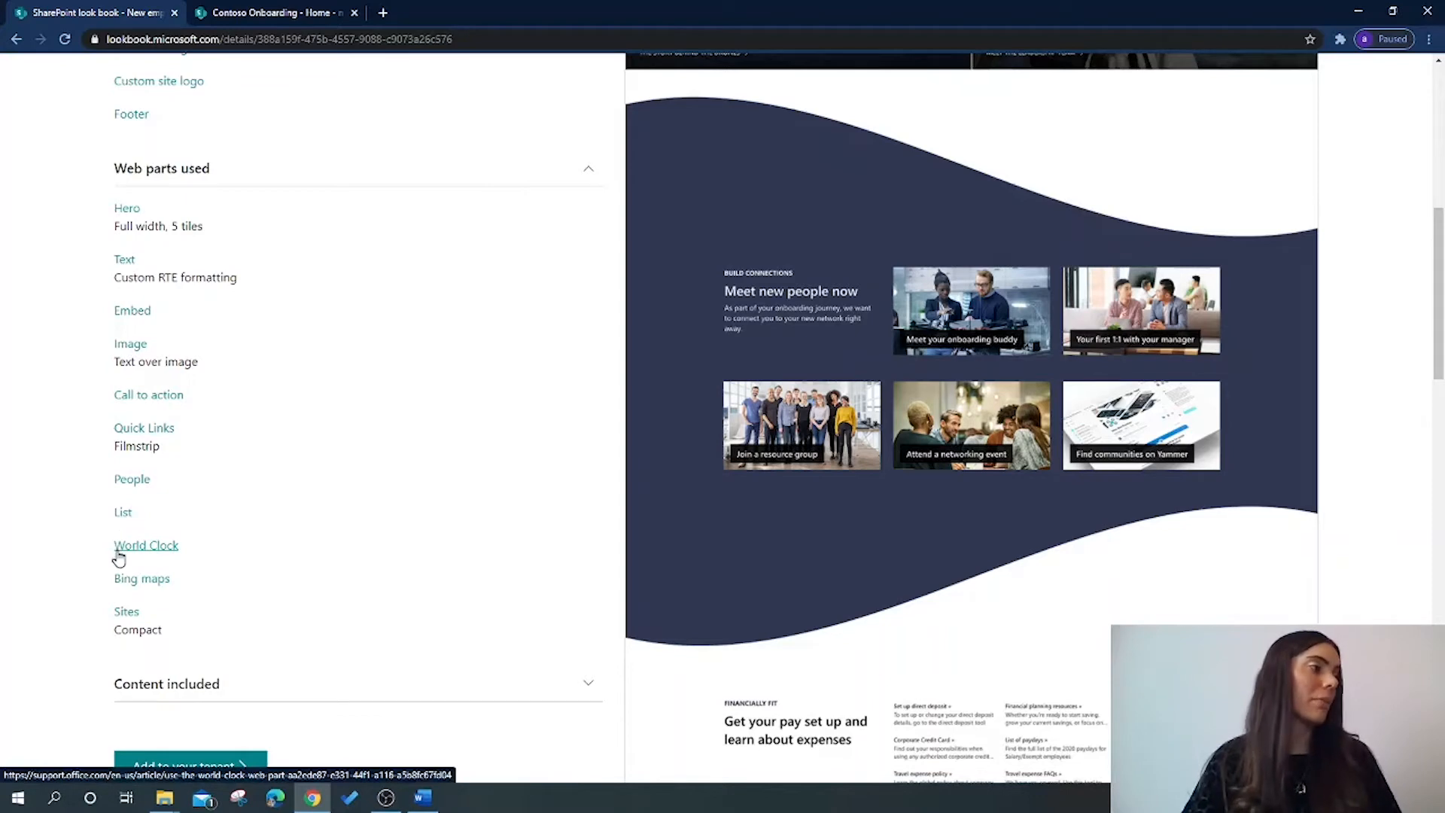
pyautogui.scroll(-3)
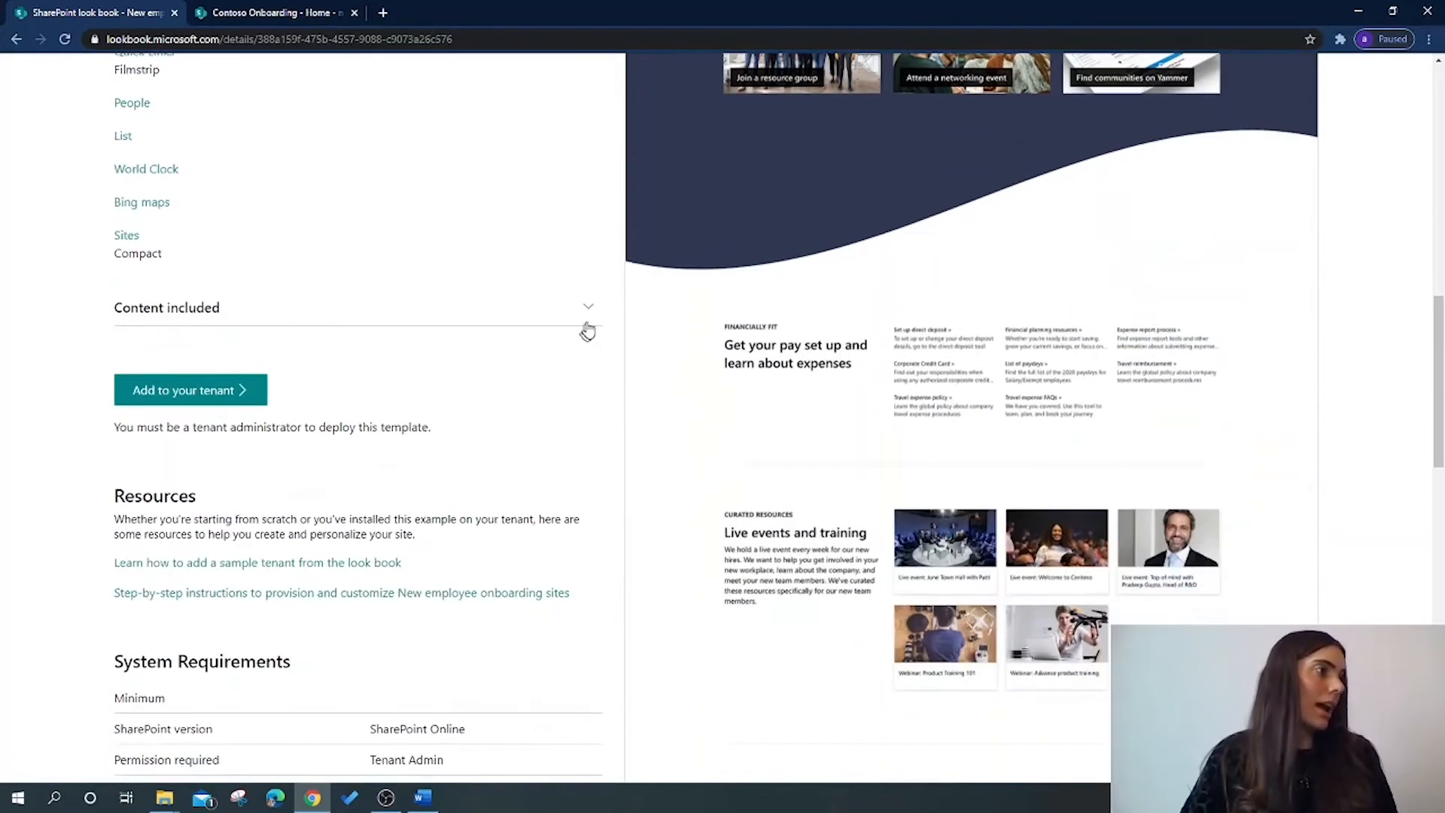
pyautogui.click(587, 307)
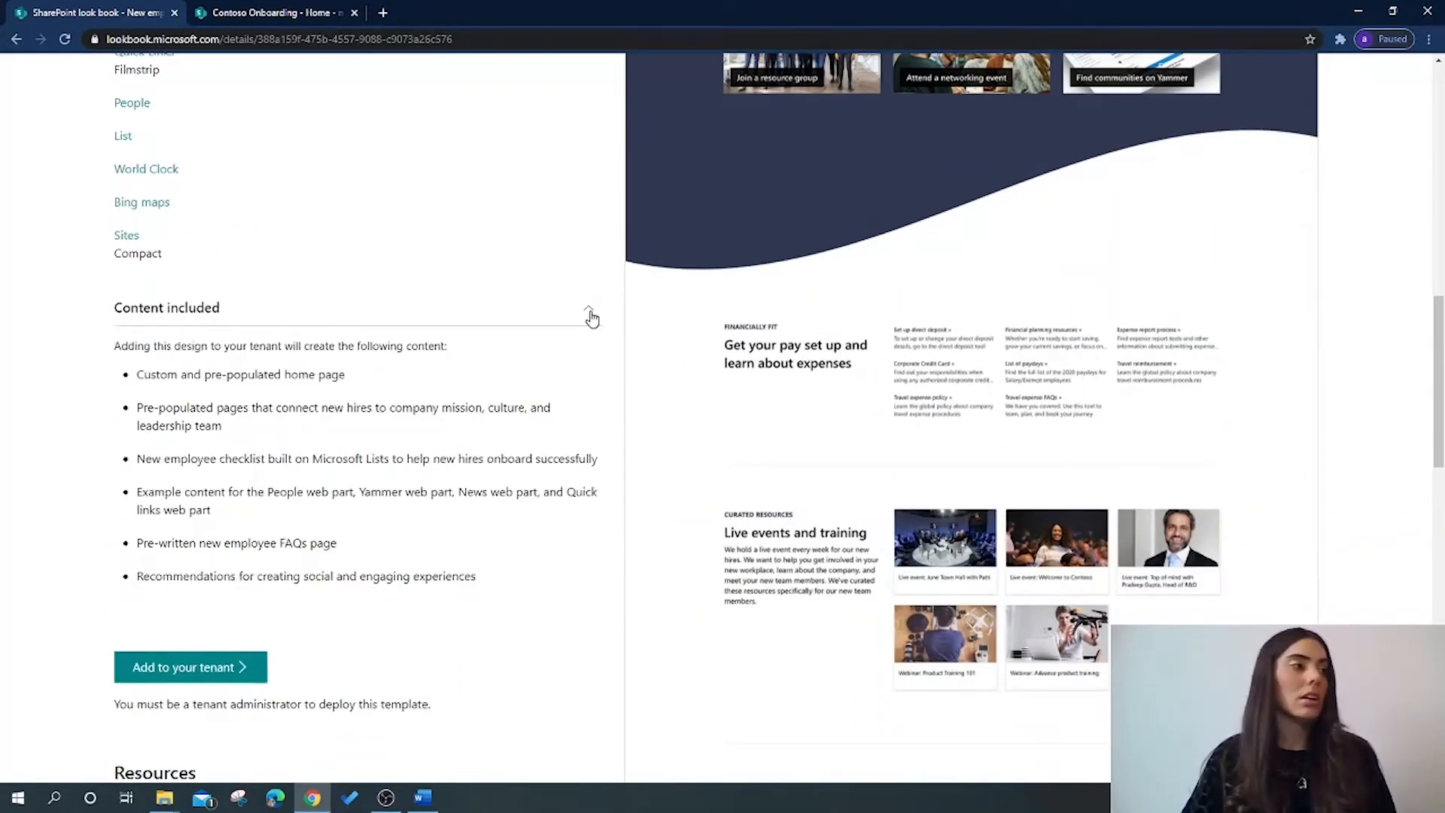
pyautogui.scroll(-3)
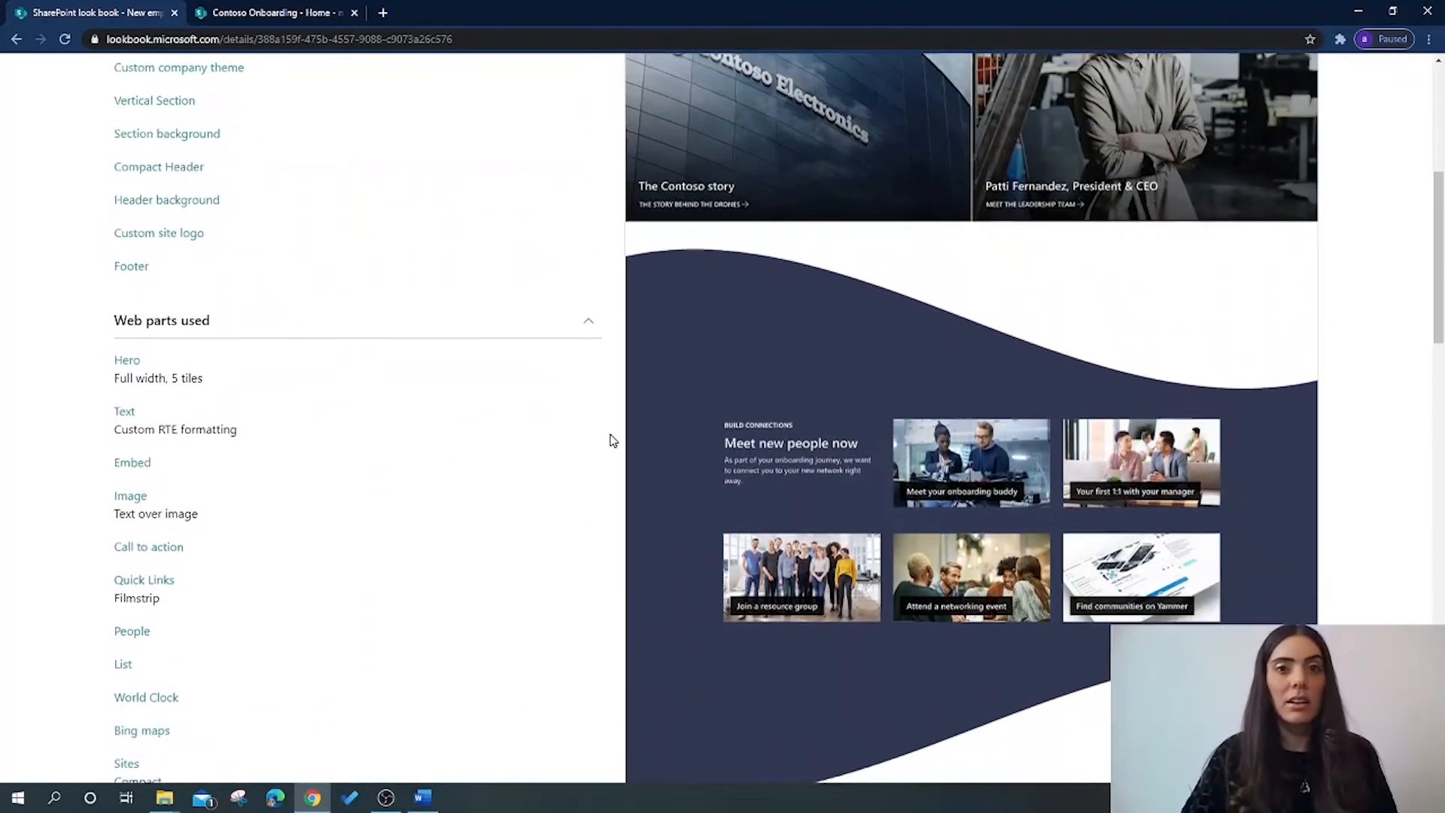
pyautogui.scroll(-3)
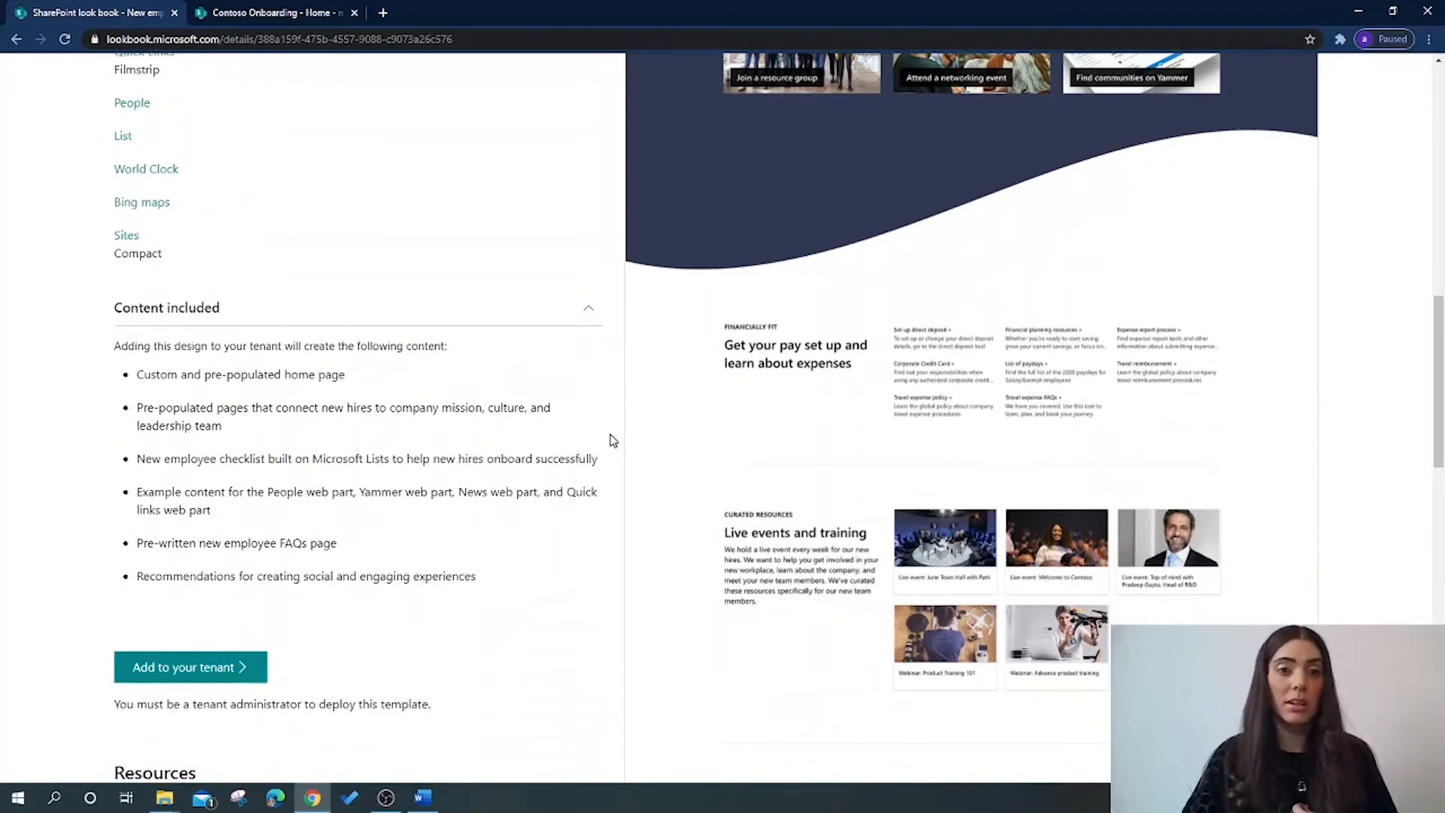
# Select the 'tenant administrator to deploy this template' note below Add to your tenant
pyautogui.scroll(-3)
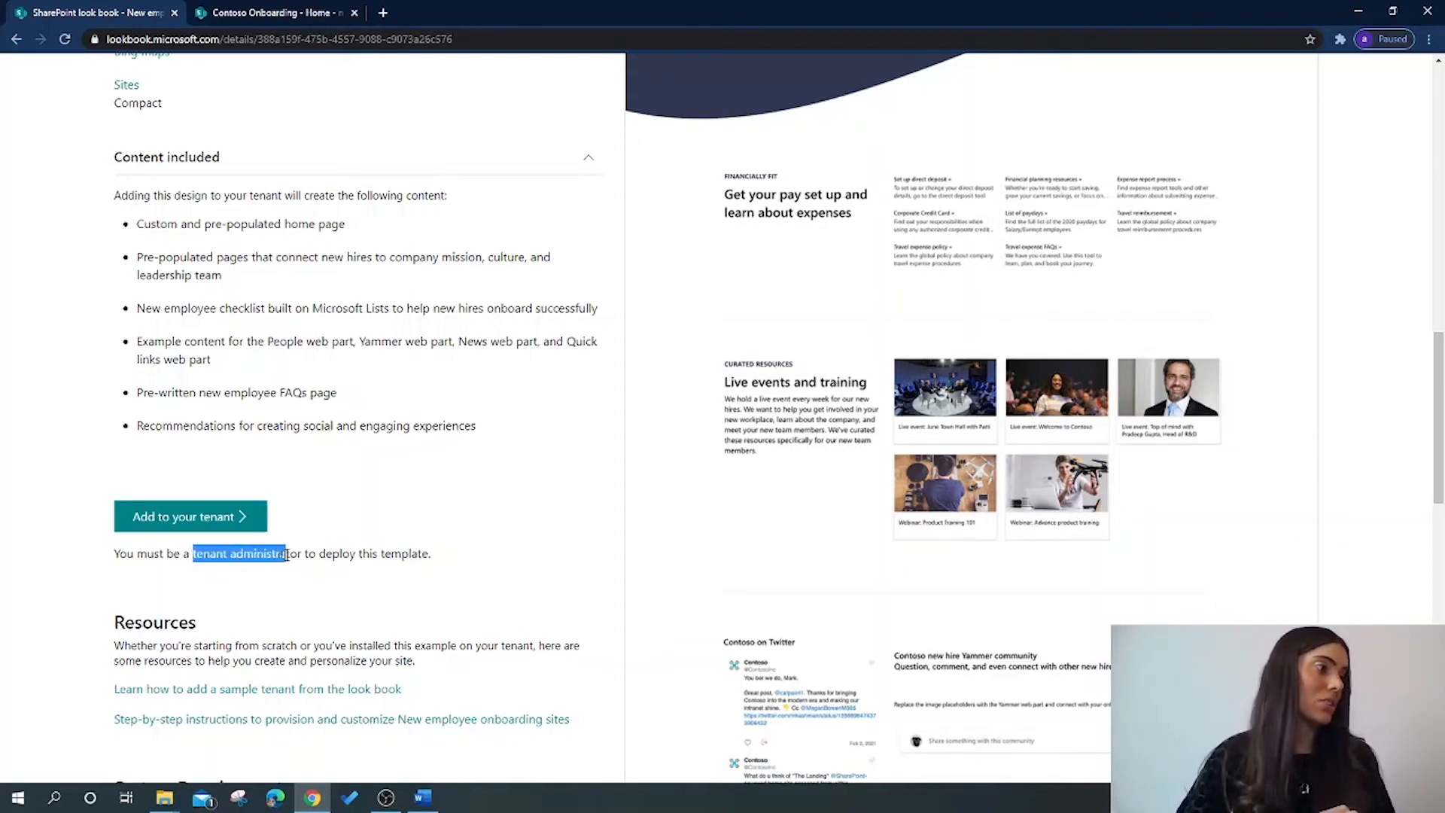
pyautogui.moveTo(194, 553); pyautogui.dragTo(430, 553)
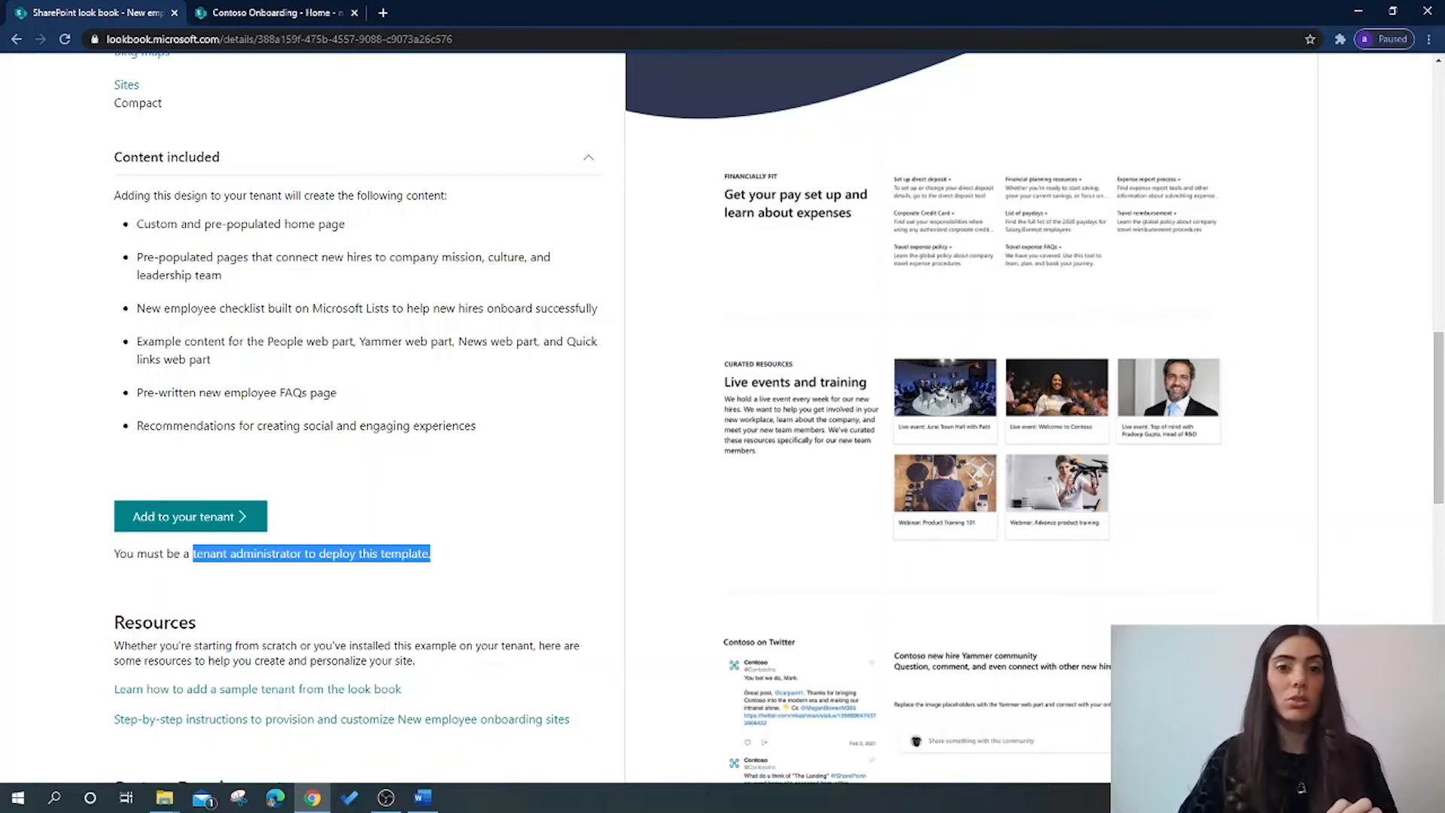
pyautogui.moveTo(202, 512)
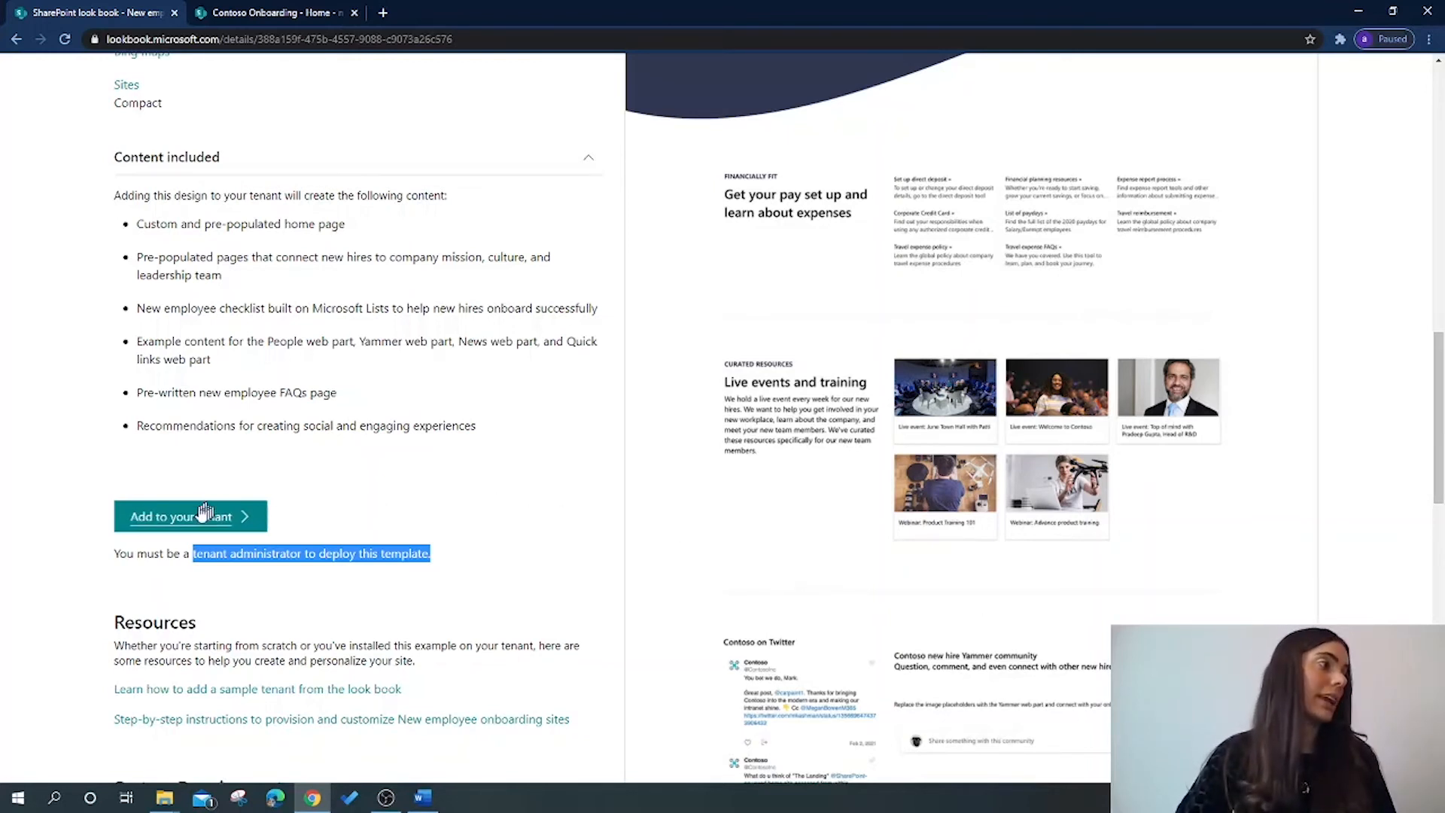
# Add the onboarding template to your tenant, provisioning the Contoso Onboarding site
pyautogui.click(189, 516)
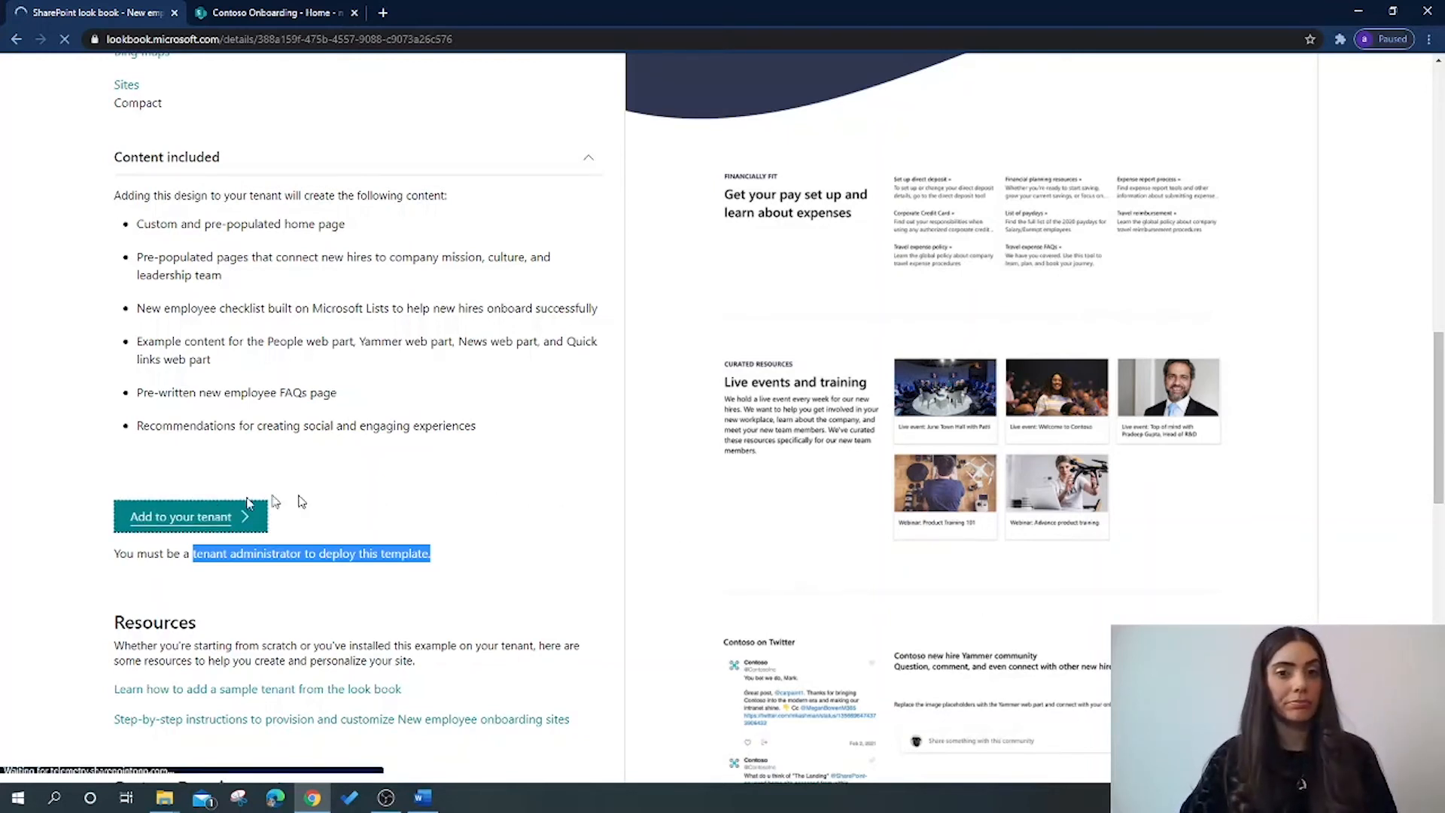
pyautogui.click(181, 516)
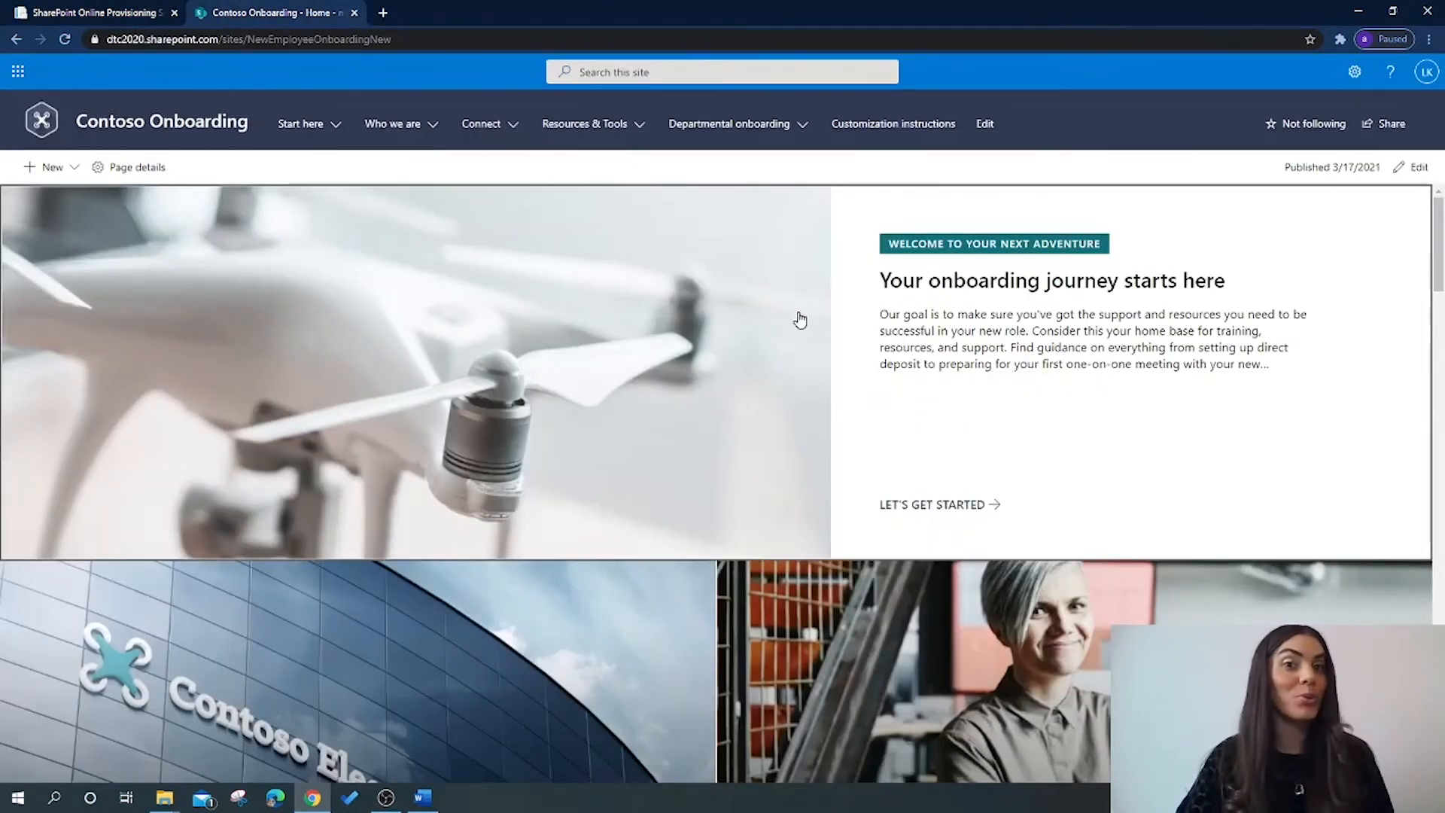
pyautogui.moveTo(739, 321)
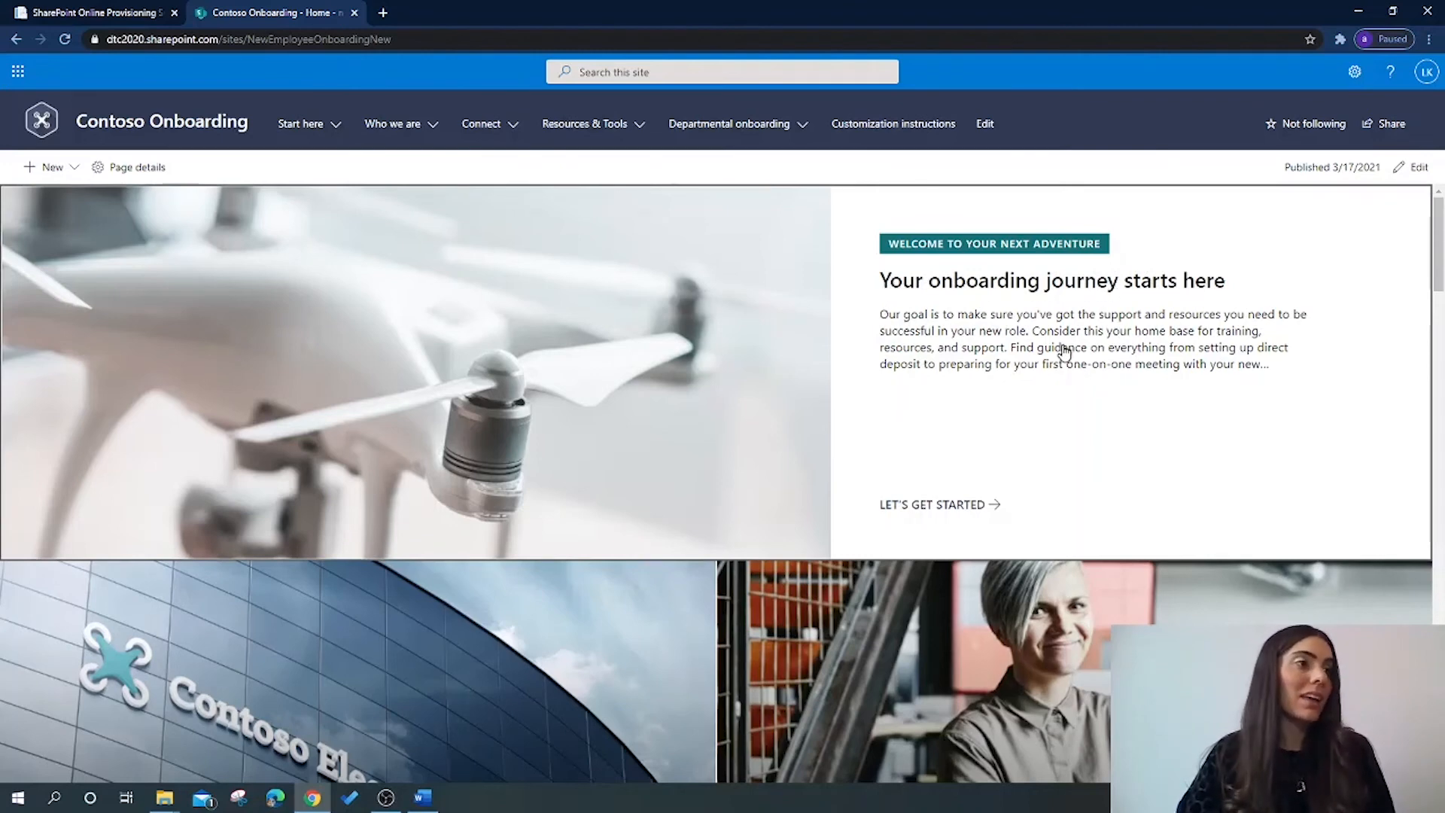
# Scroll the Contoso Onboarding home page to Meet new people, then view Resources & Tools
pyautogui.scroll(-3)
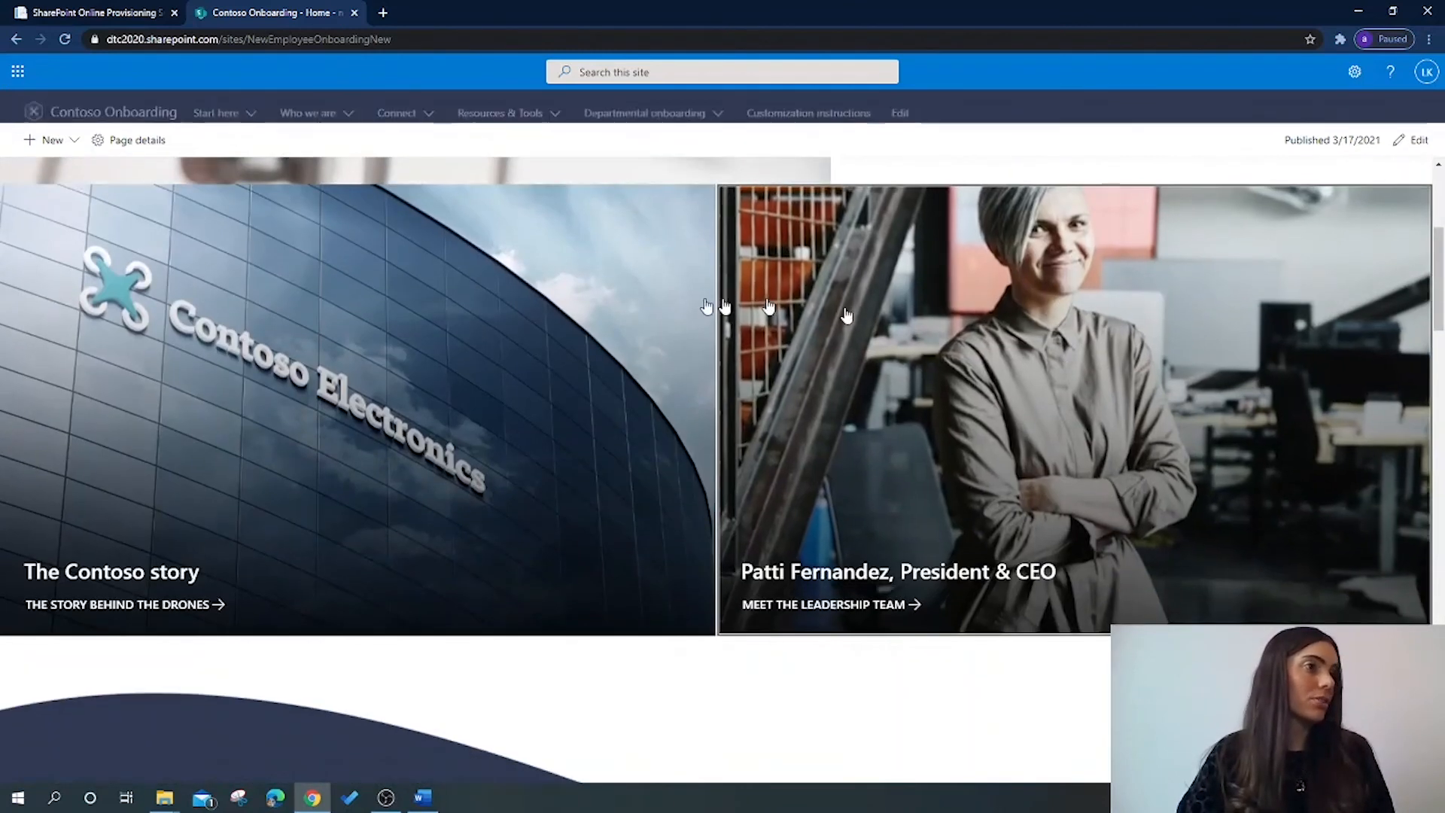
pyautogui.scroll(-3)
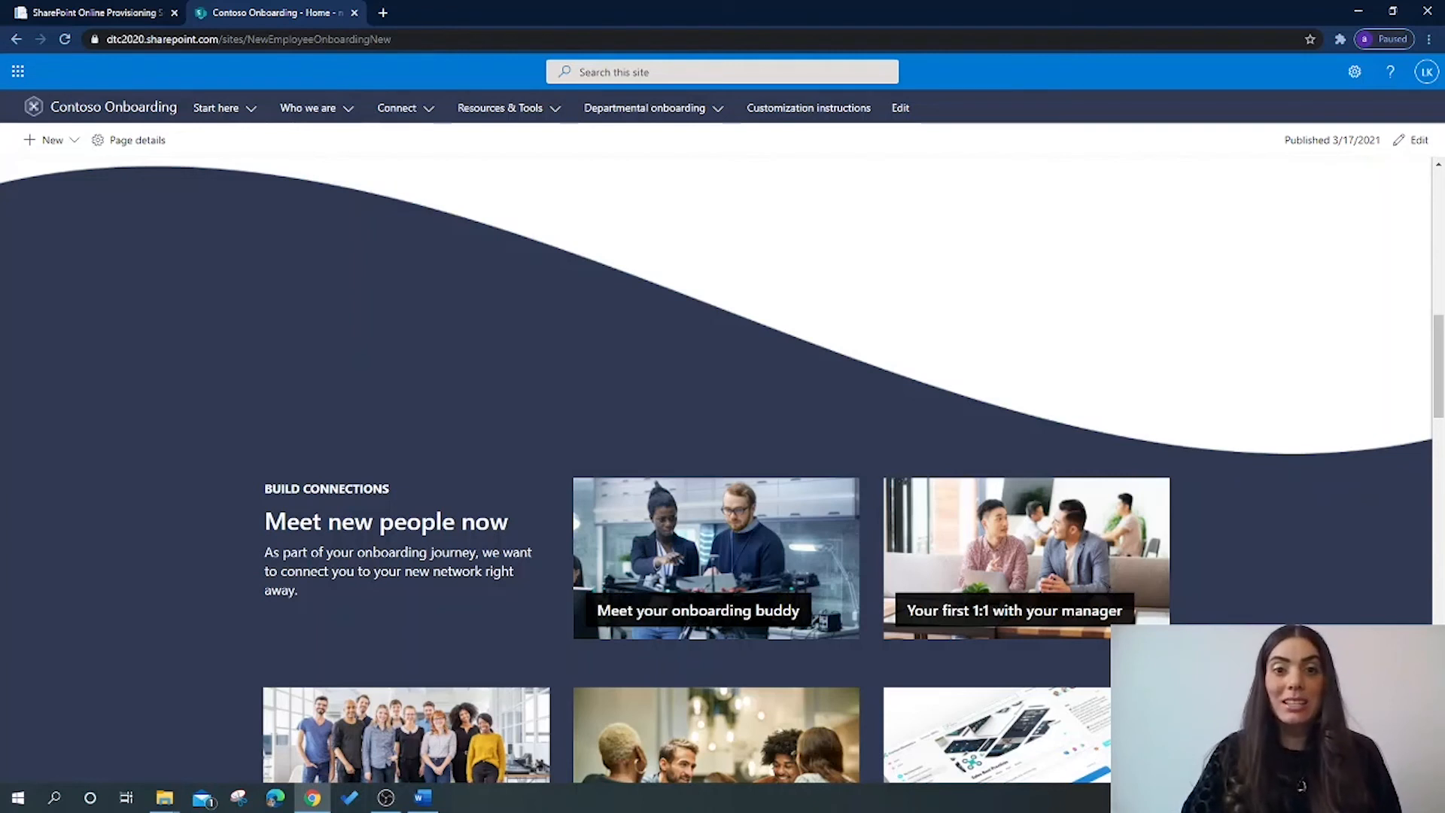
pyautogui.click(500, 108)
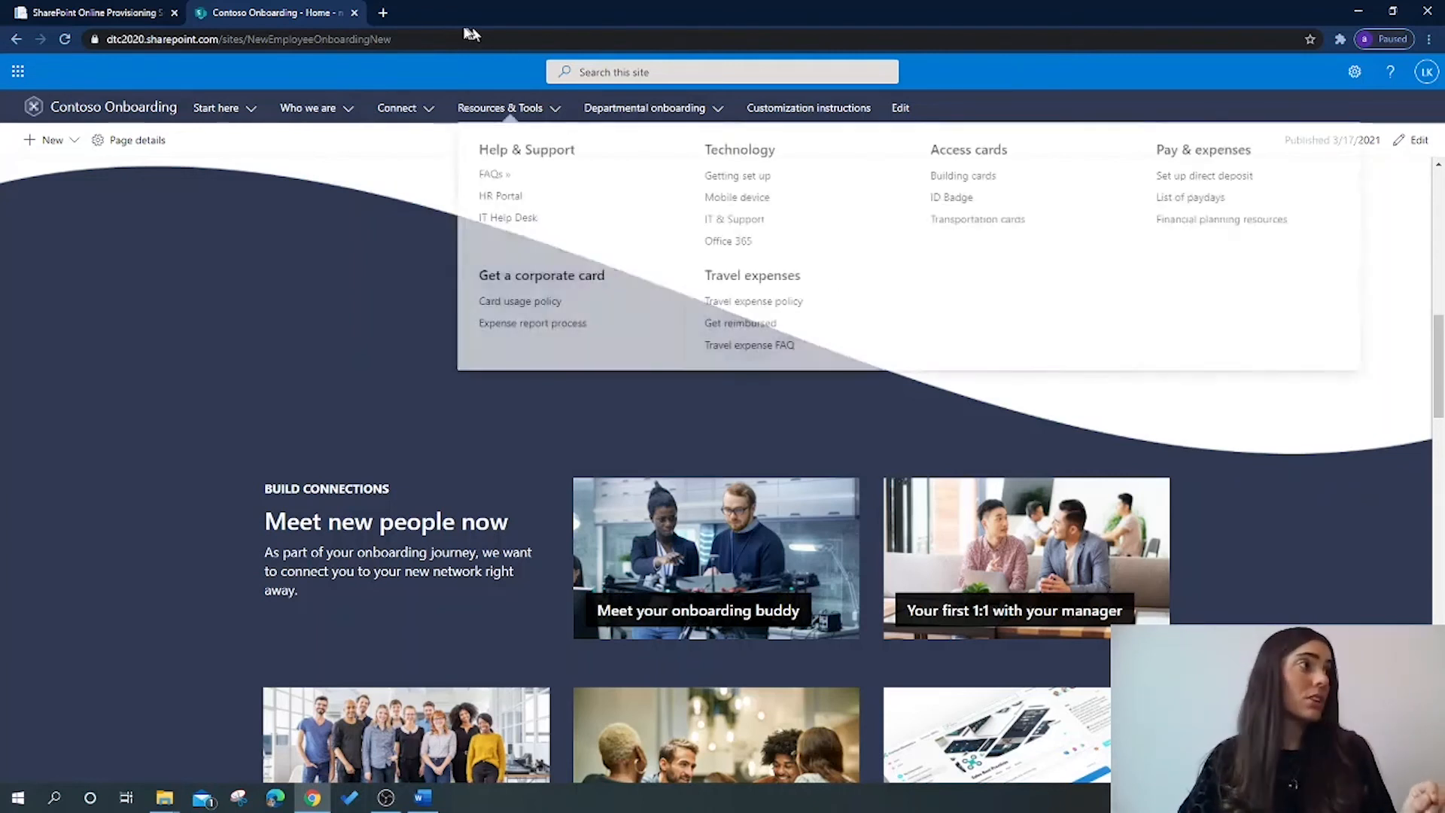